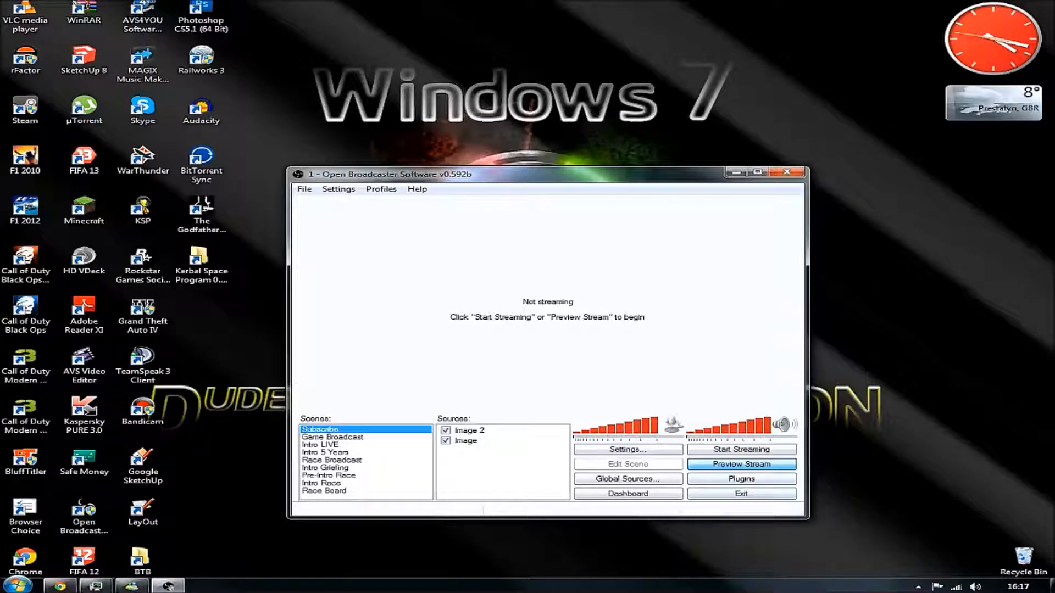
# Start the stream preview of the Subscribe scene and select Image 2 in Edit Scene
pyautogui.click(740, 464)
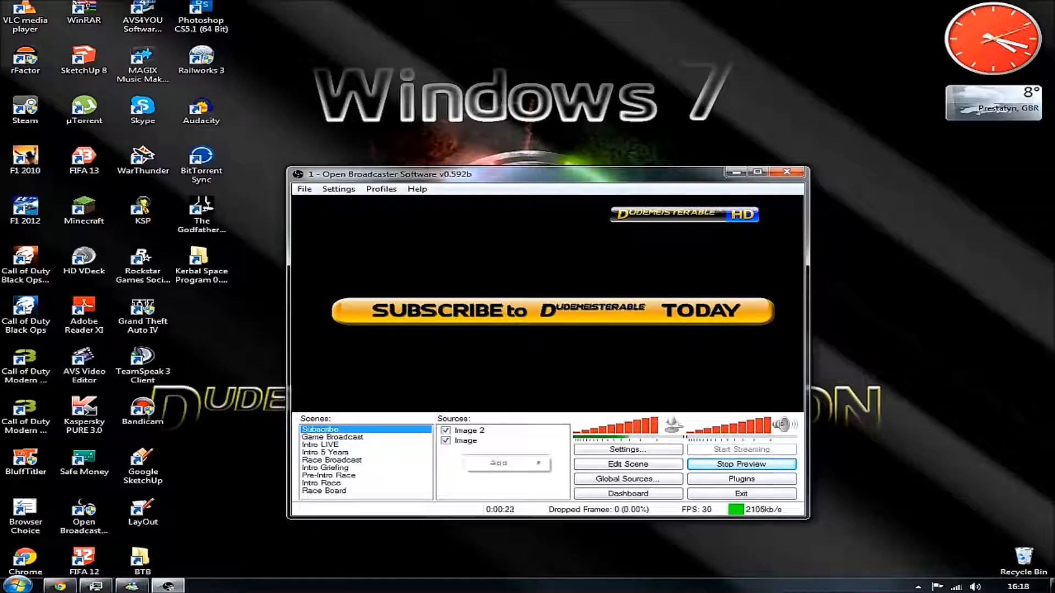
pyautogui.click(500, 463)
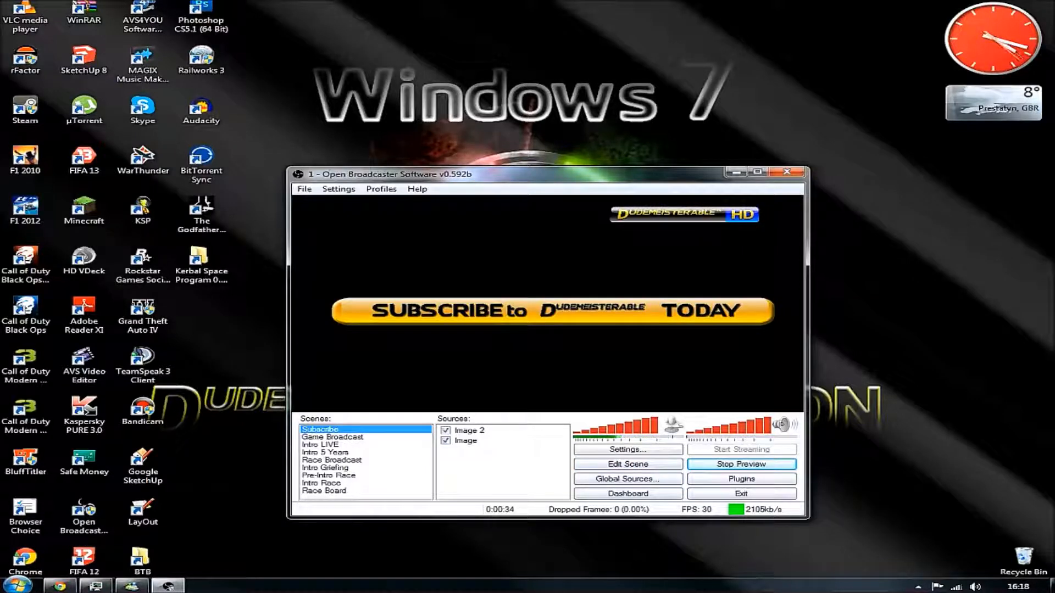
pyautogui.click(468, 430)
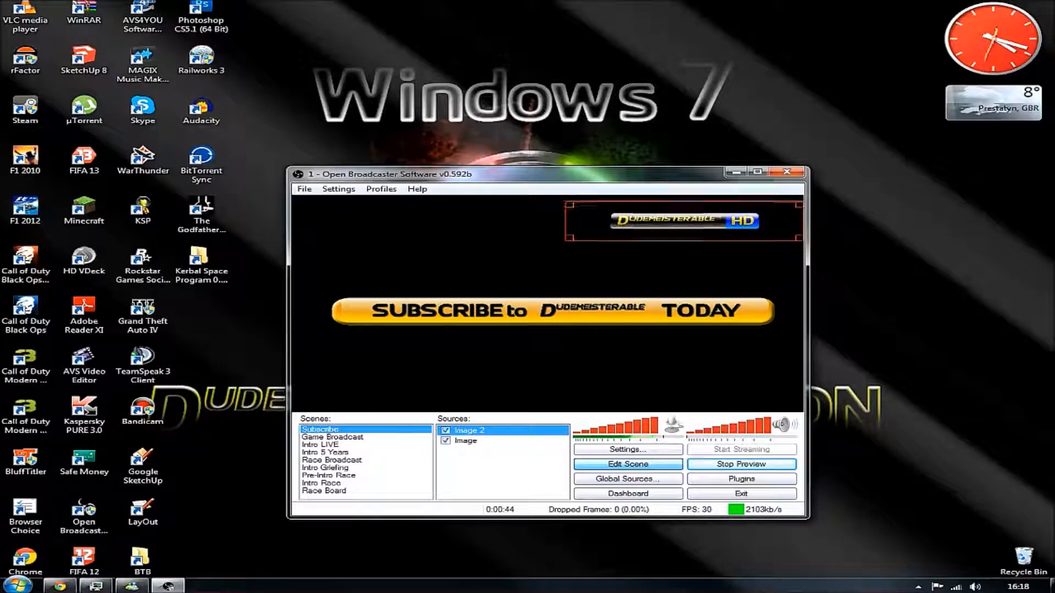
pyautogui.click(465, 441)
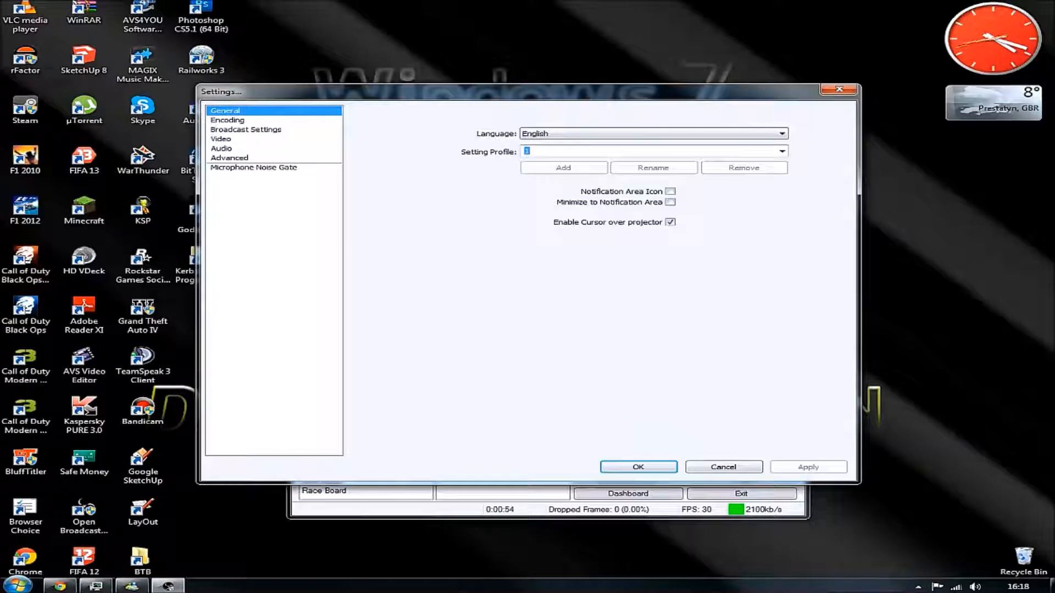
# Browse the Encoding and Broadcast Settings pages showing the YouTube primary ingest setup
pyautogui.click(228, 120)
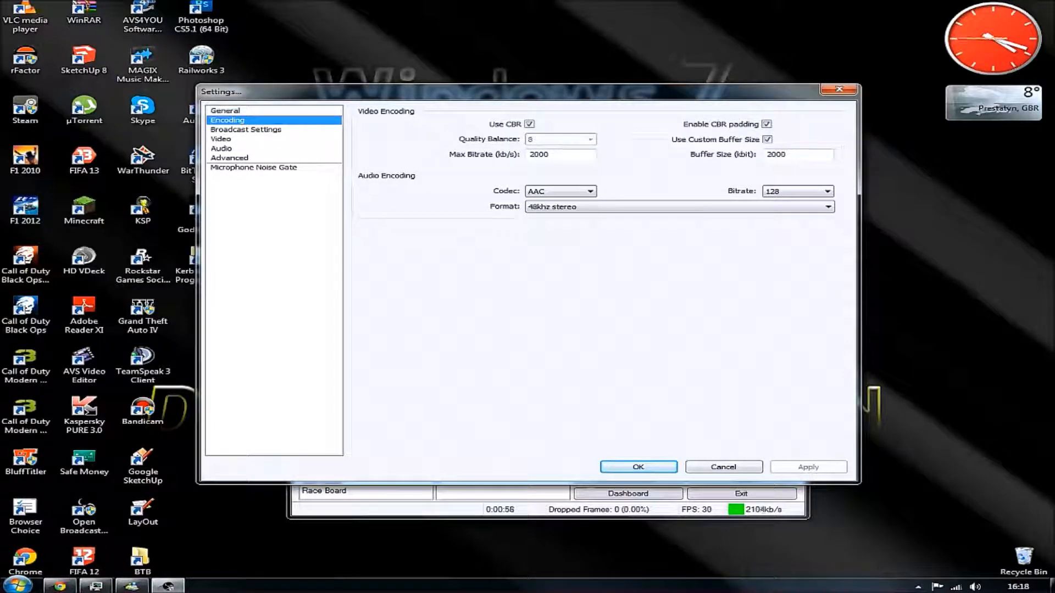
pyautogui.click(245, 129)
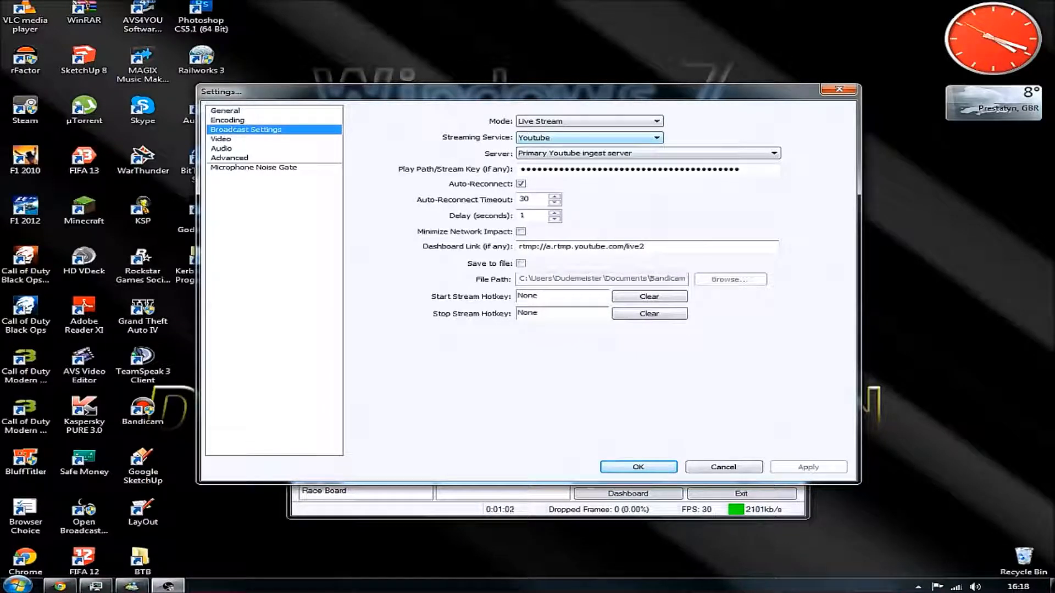
pyautogui.click(655, 138)
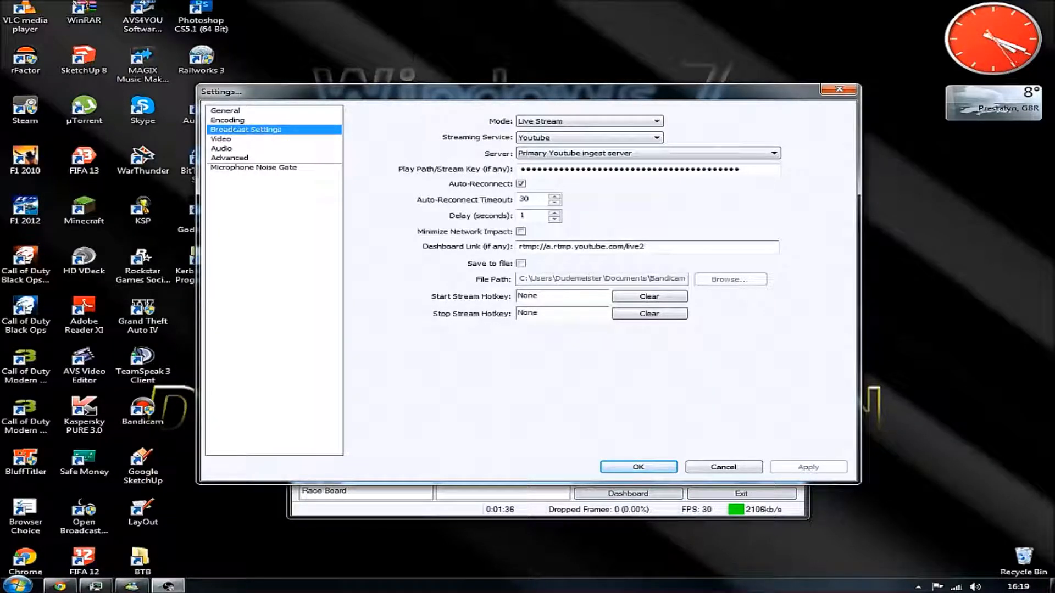
# View the Audio and Advanced settings pages, then close Settings and exit OBS
pyautogui.click(221, 138)
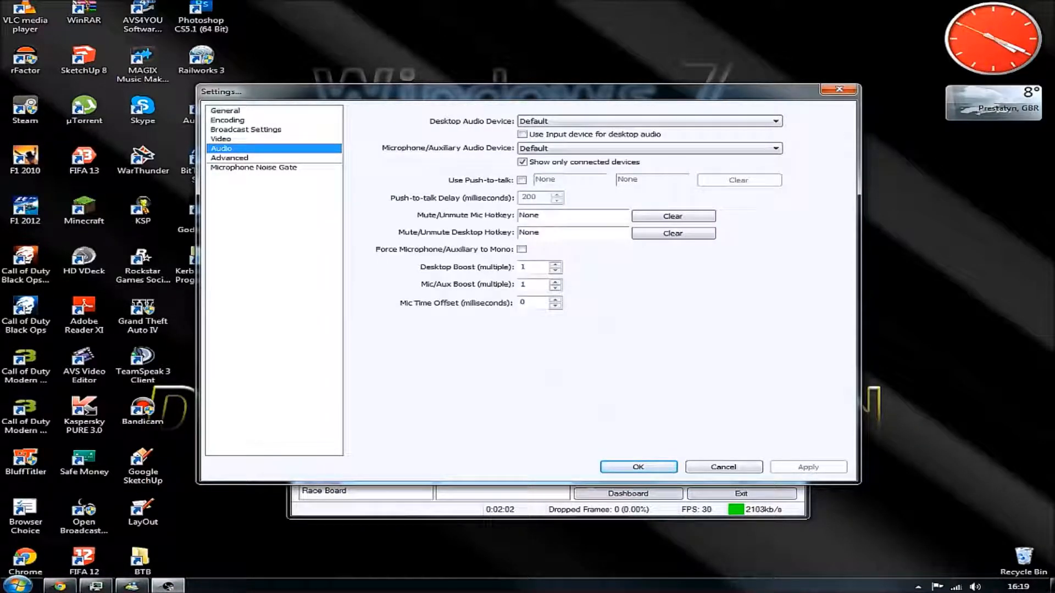
pyautogui.click(229, 158)
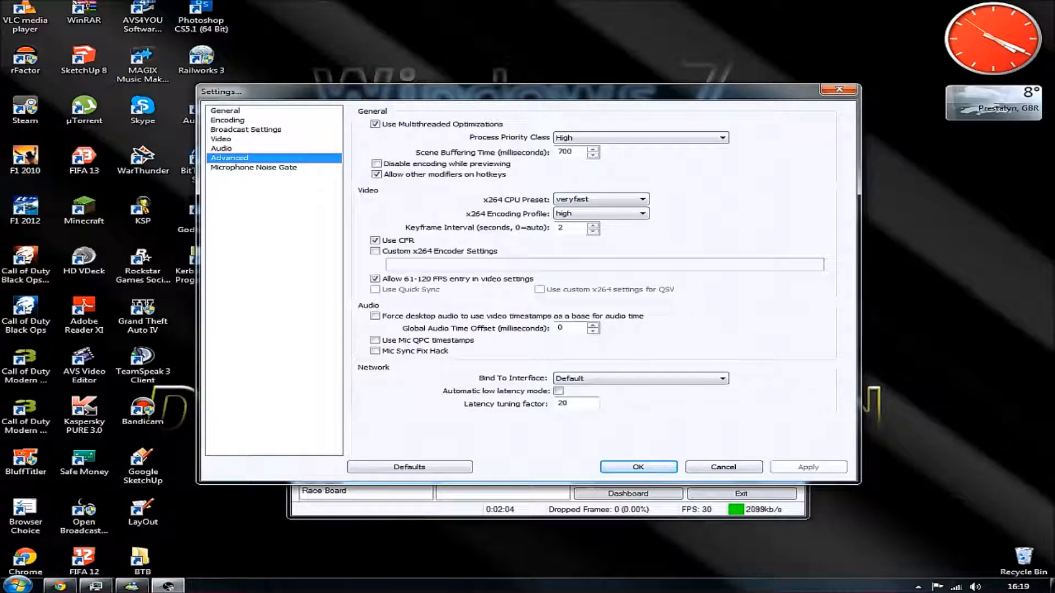
pyautogui.click(637, 467)
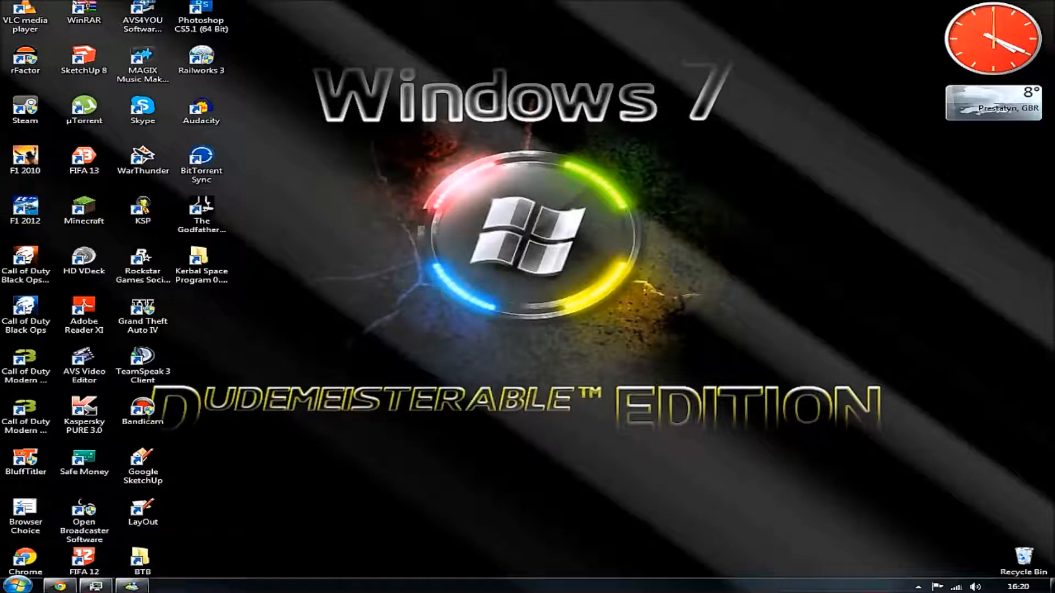
# Launch BluffTitler from its desktop shortcut and play the Beads sample title
pyautogui.click(25, 461)
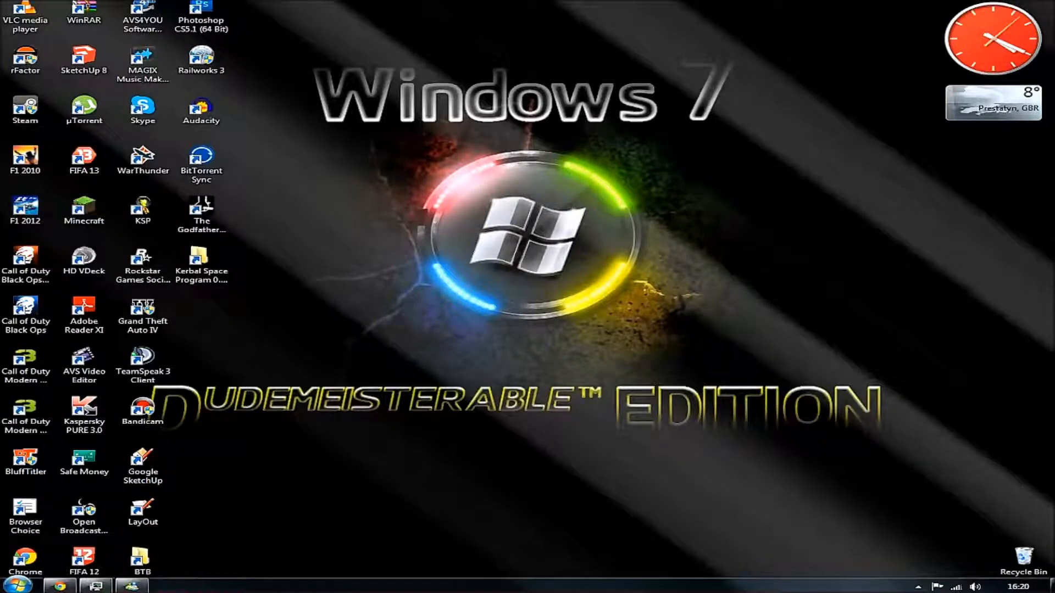
pyautogui.doubleClick(26, 461)
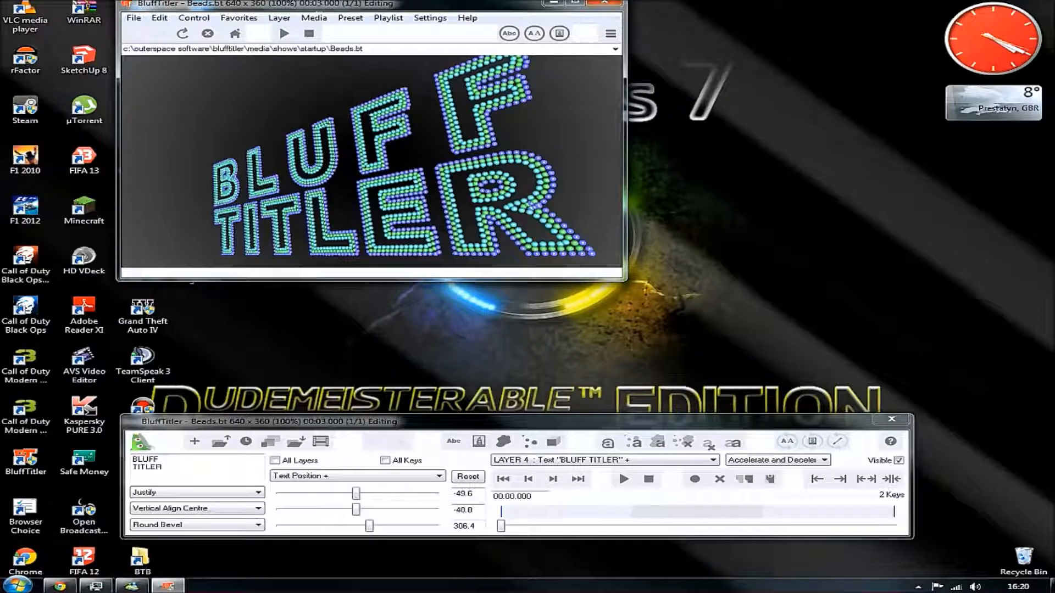
pyautogui.click(553, 441)
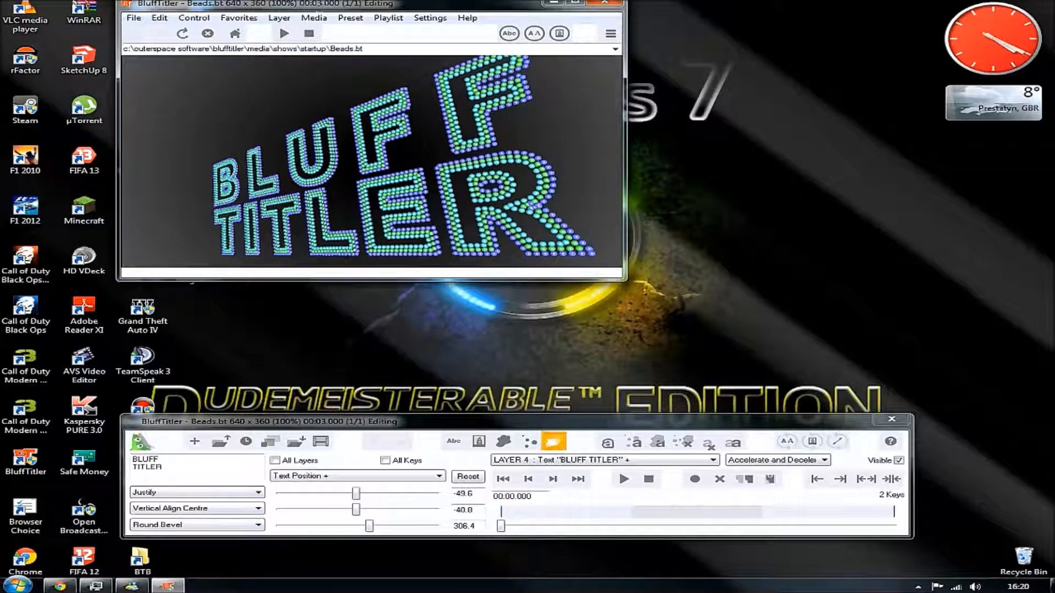
pyautogui.click(623, 479)
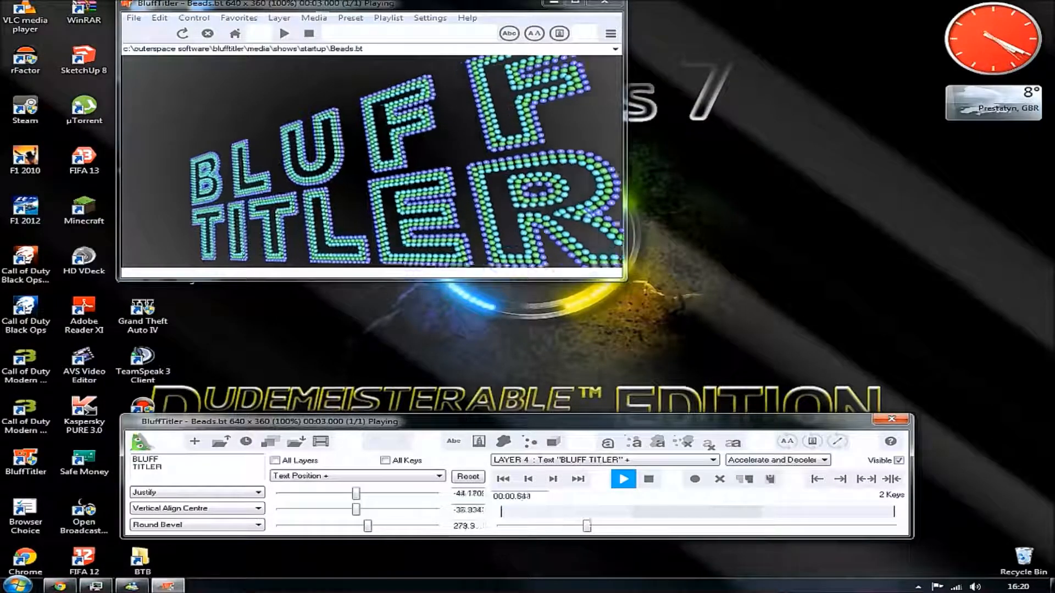
pyautogui.click(622, 479)
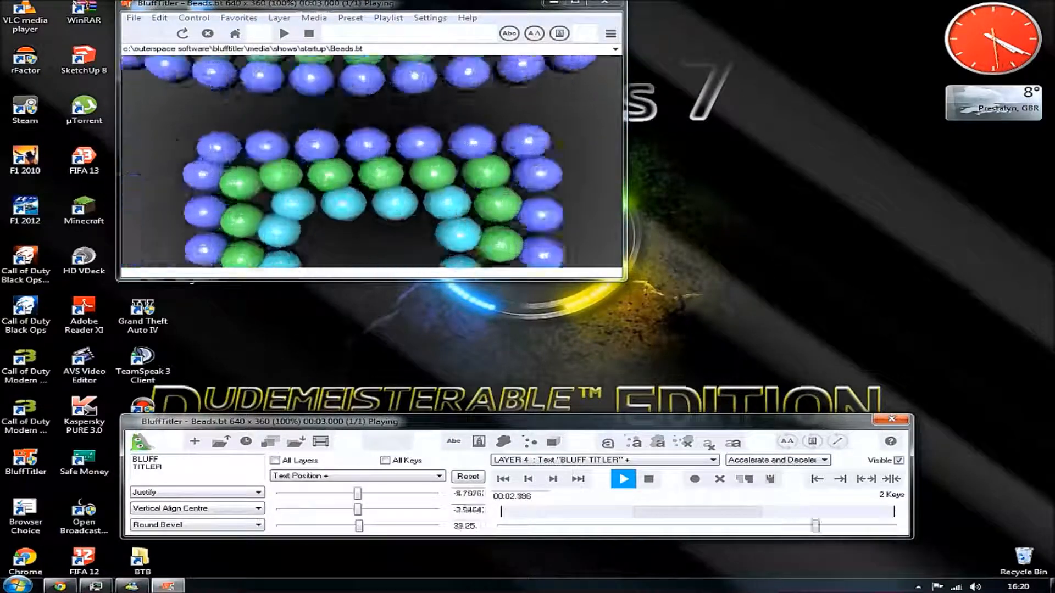
pyautogui.click(648, 479)
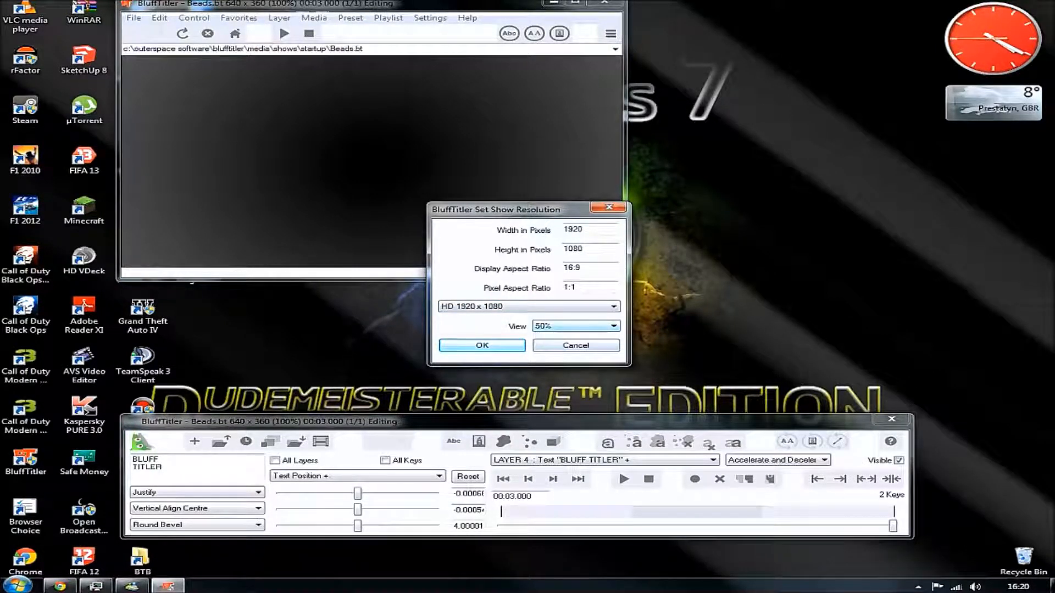
# Confirm the HD 1920 x 1080 show resolution at 50% view
pyautogui.click(481, 344)
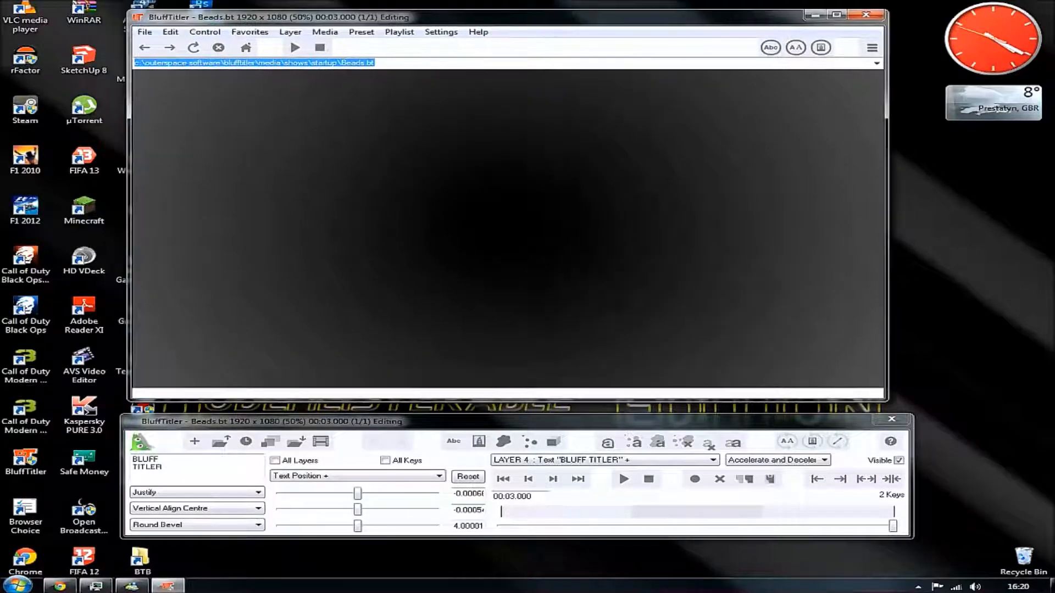
pyautogui.click(144, 33)
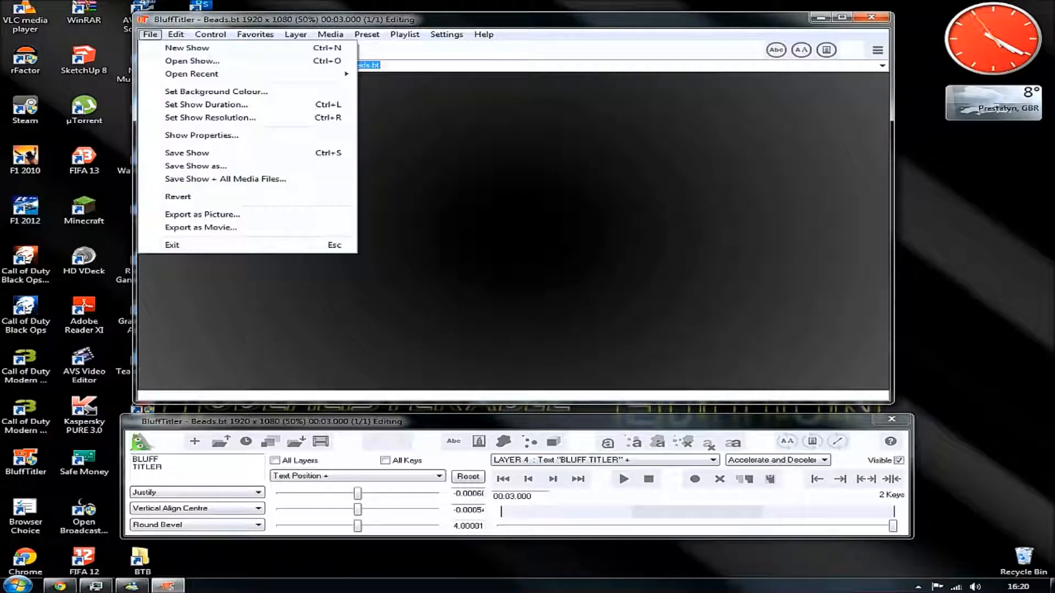
# Start a new show and enter the two-line title 'Dudemeister LADS'
pyautogui.click(187, 48)
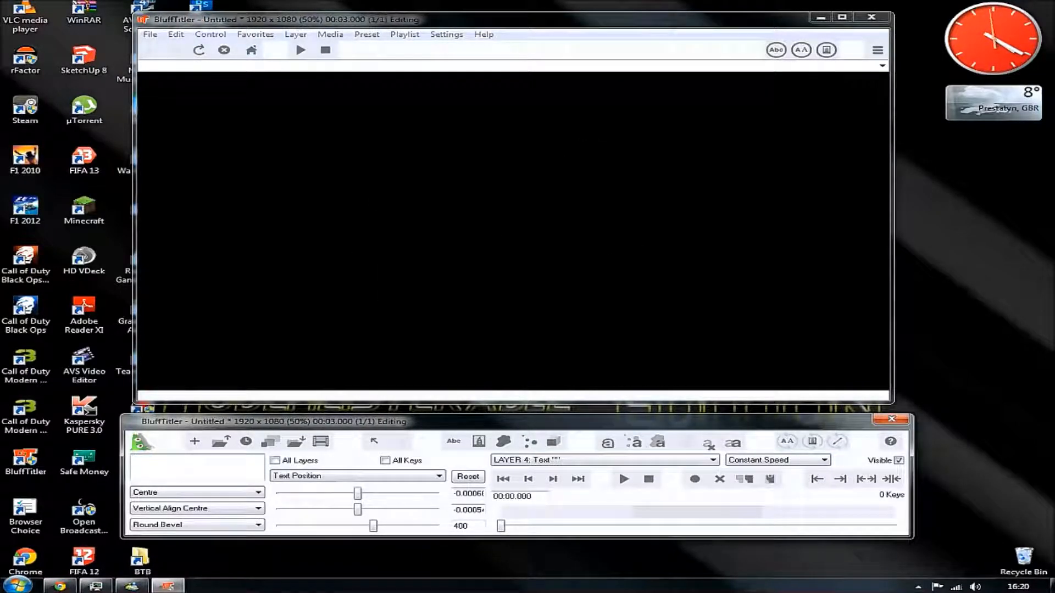
pyautogui.write('Dude')
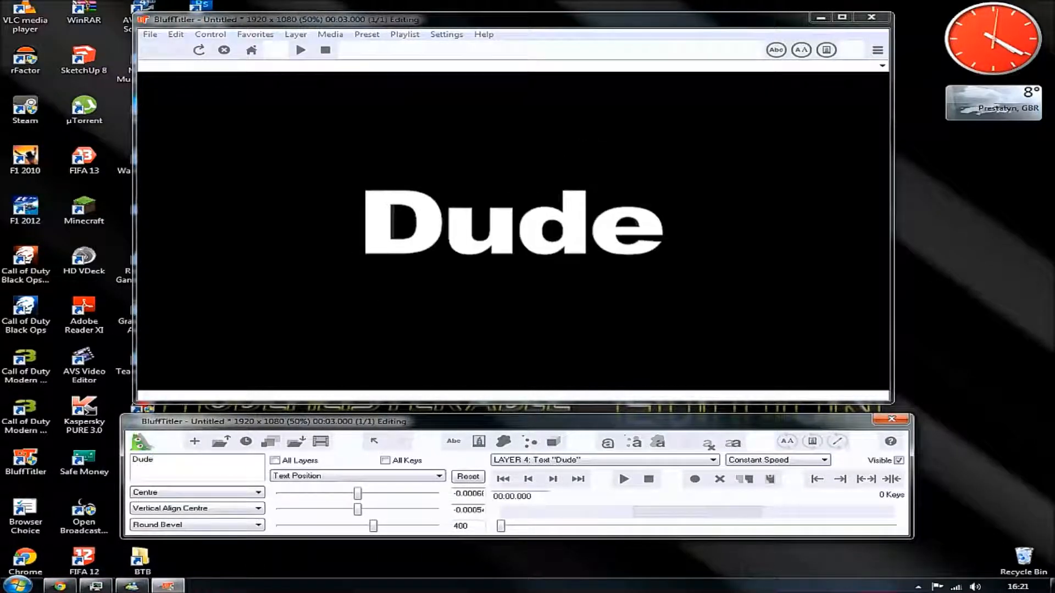
pyautogui.write('mi')
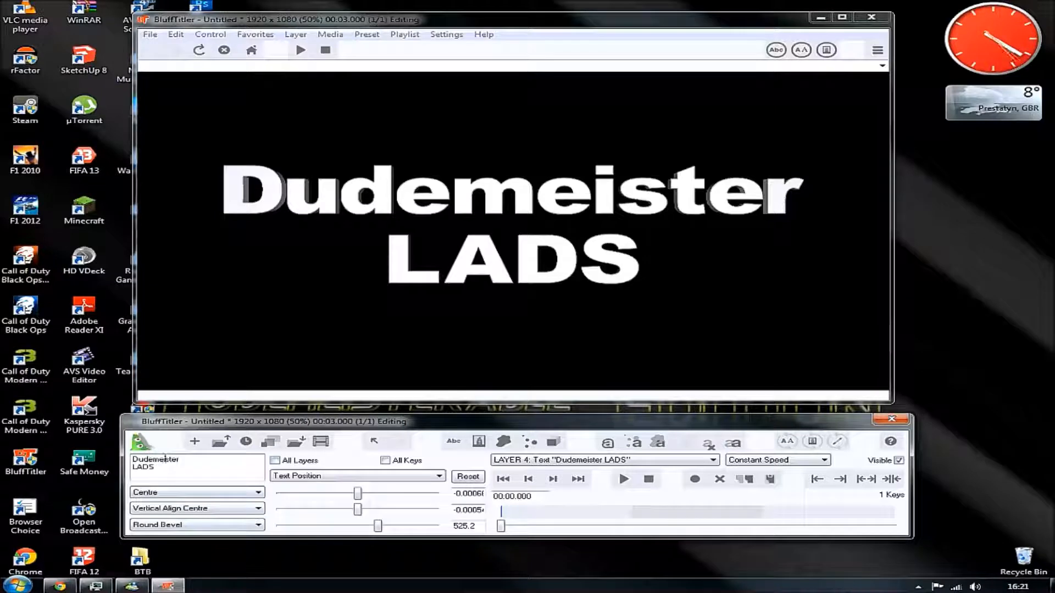
pyautogui.click(329, 34)
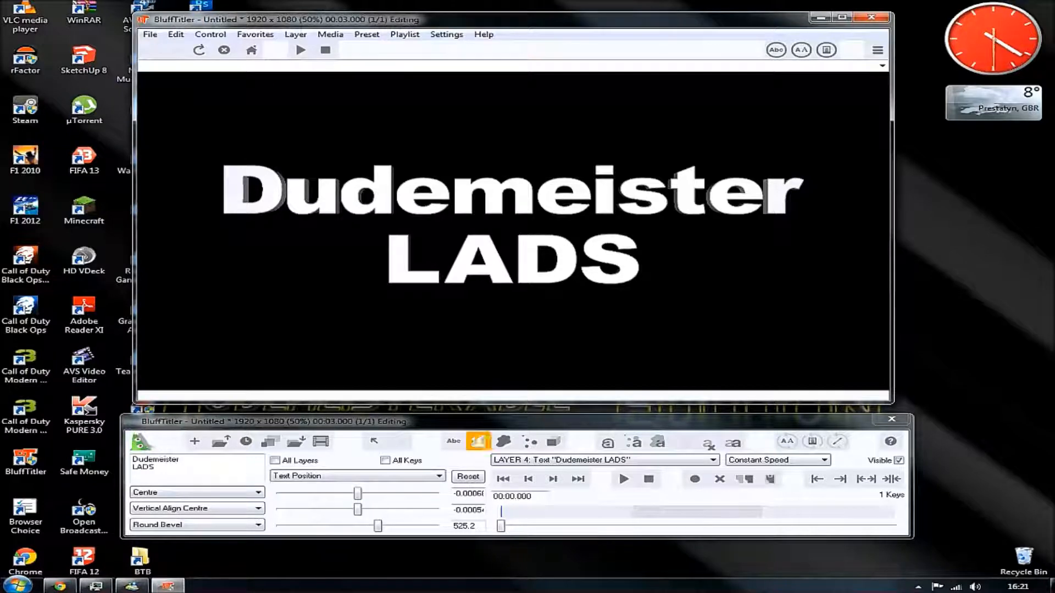
# Browse the particle effect presets and cancel without adding one
pyautogui.click(452, 441)
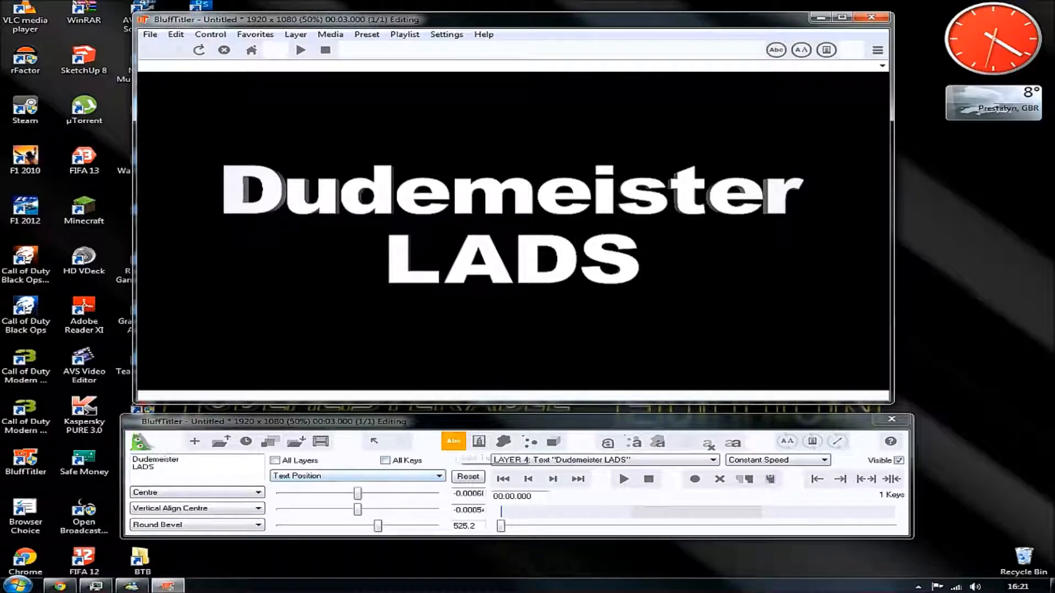
pyautogui.click(503, 442)
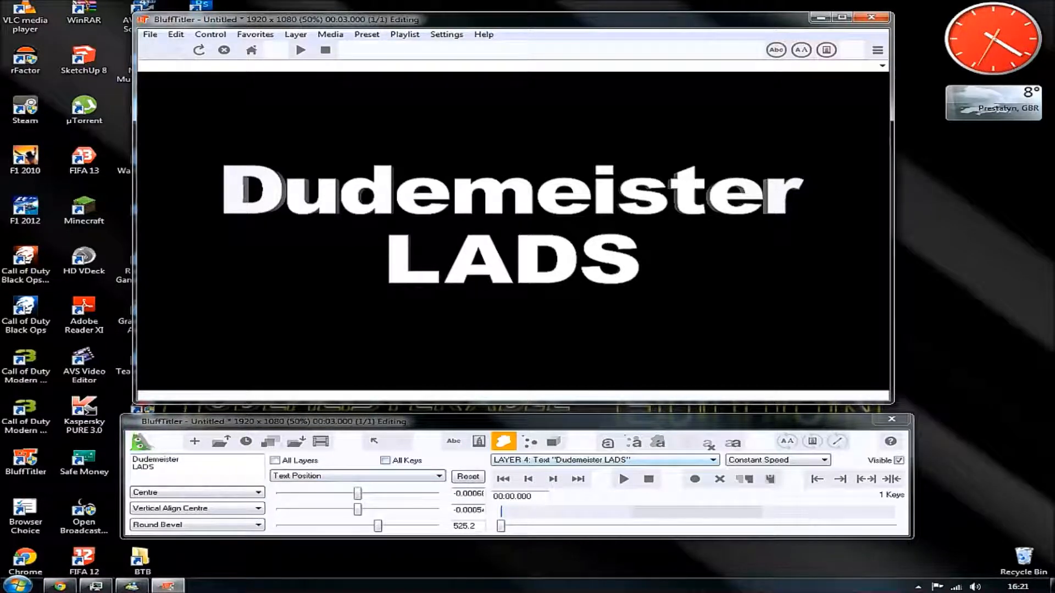
pyautogui.moveTo(528, 441)
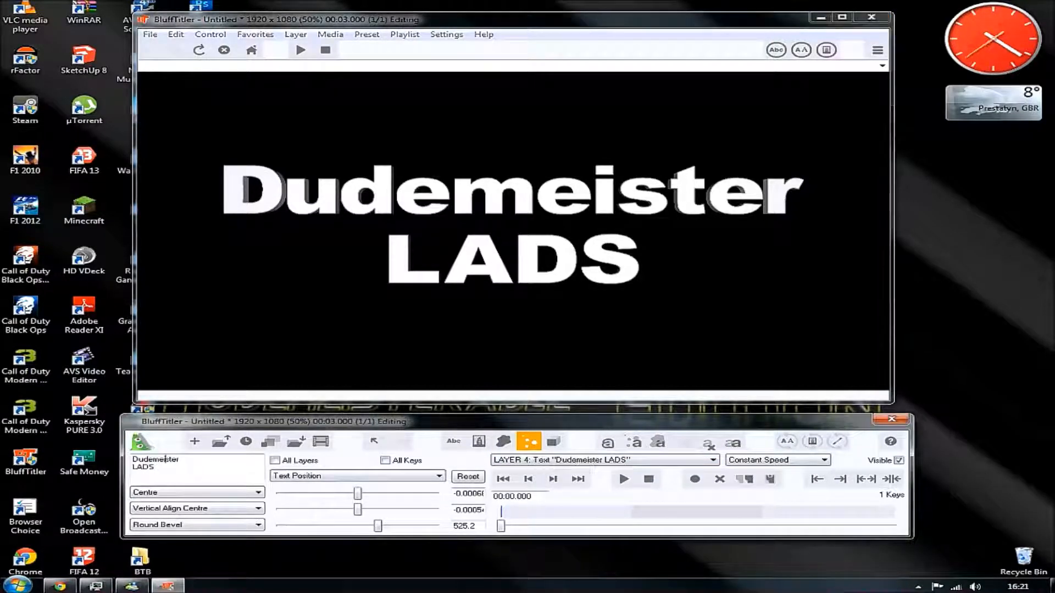
pyautogui.click(529, 442)
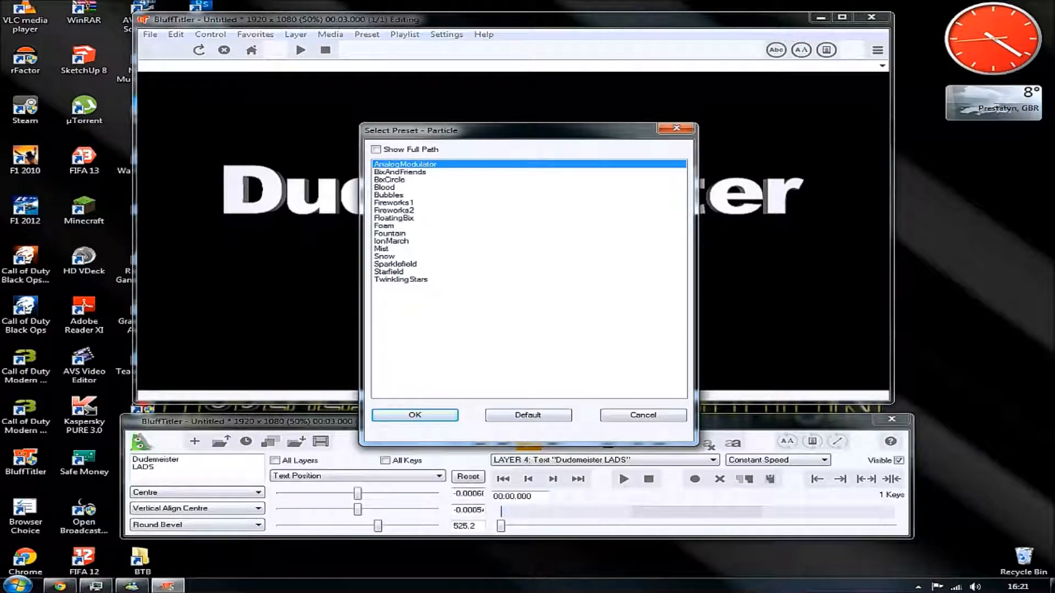
pyautogui.click(415, 415)
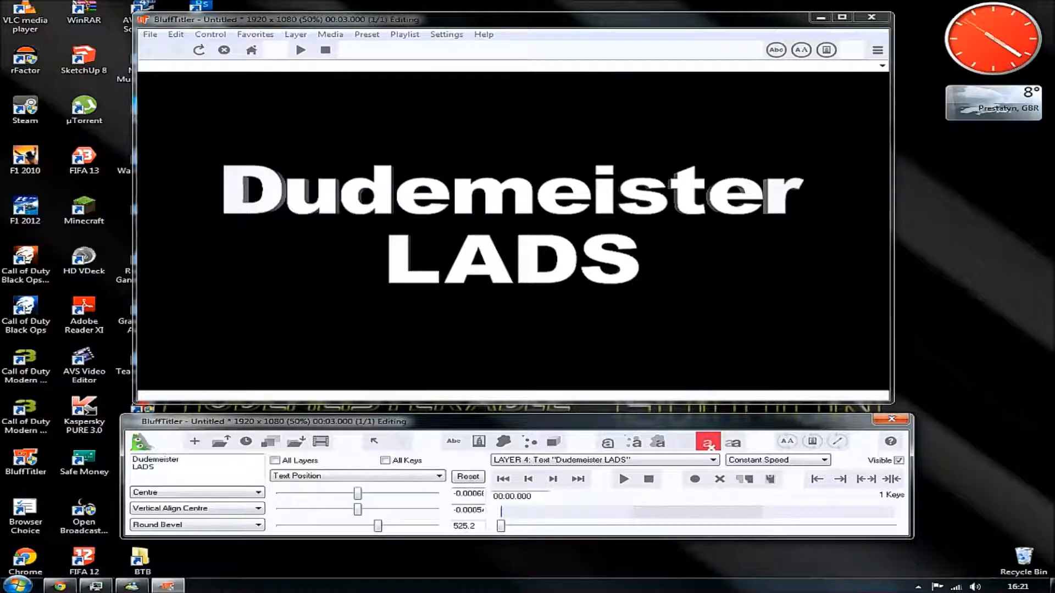
pyautogui.moveTo(605, 441)
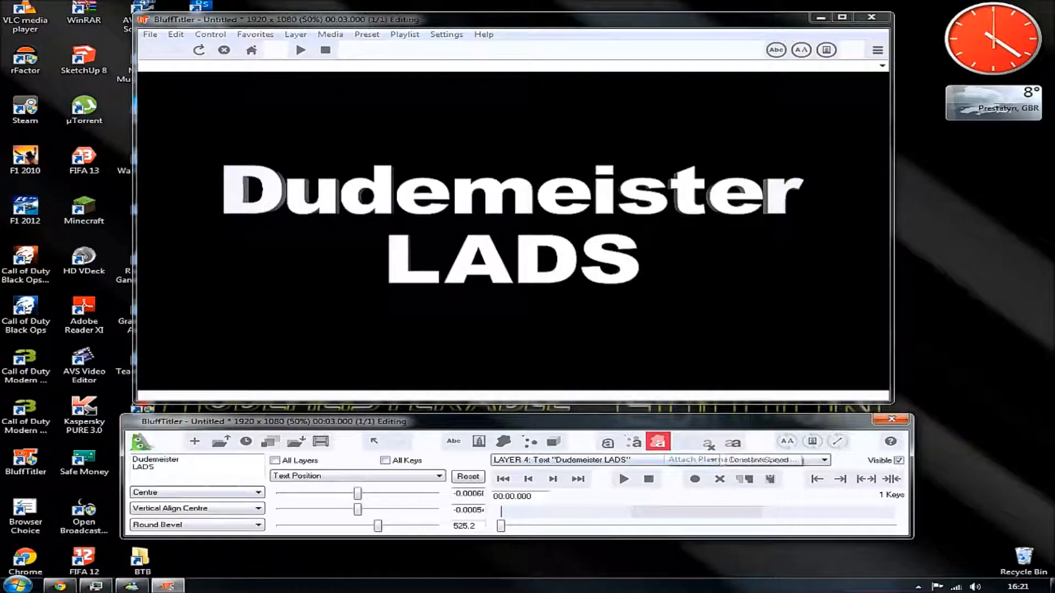
# Add a Plasma Blobs plasma layer and select its Speed setting
pyautogui.click(657, 442)
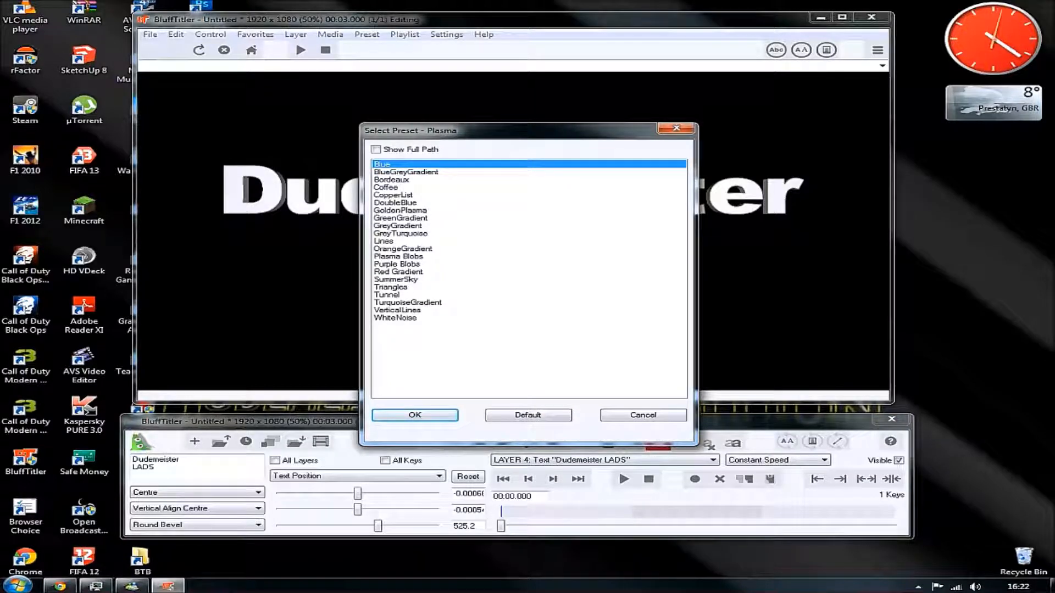
pyautogui.click(398, 257)
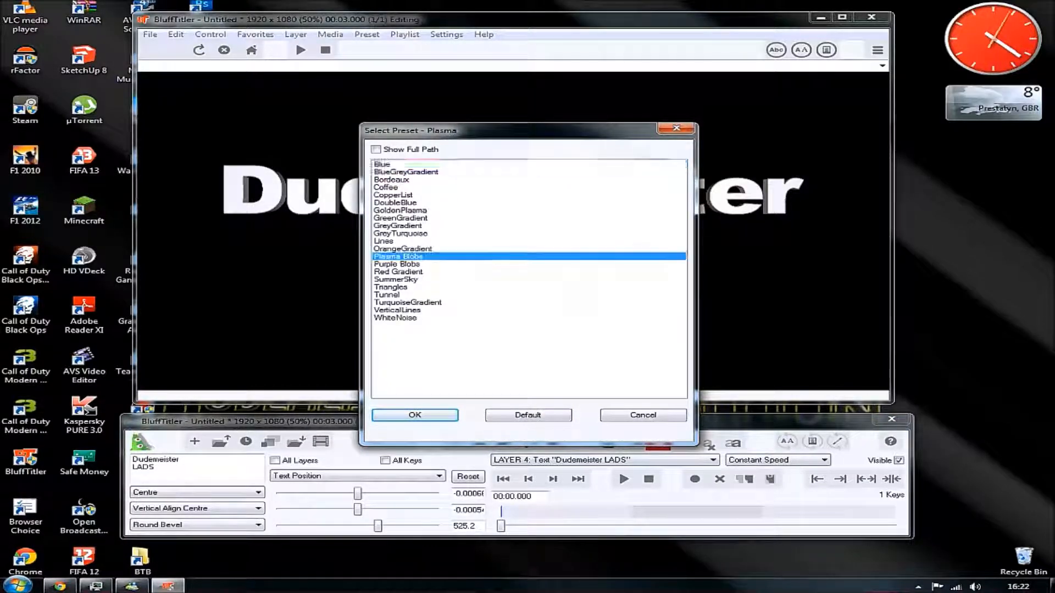
pyautogui.click(415, 415)
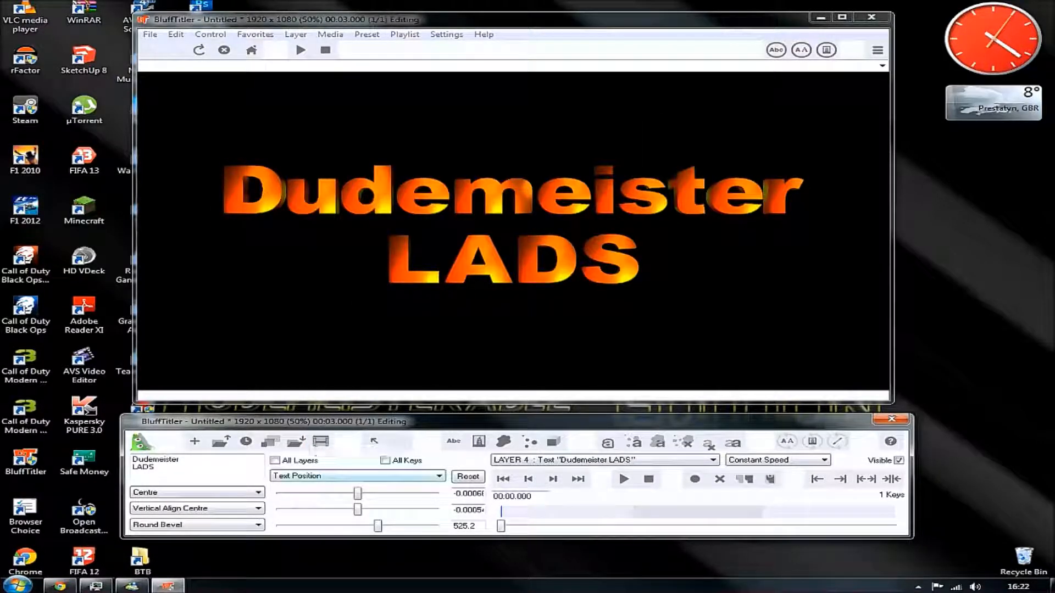
pyautogui.click(356, 476)
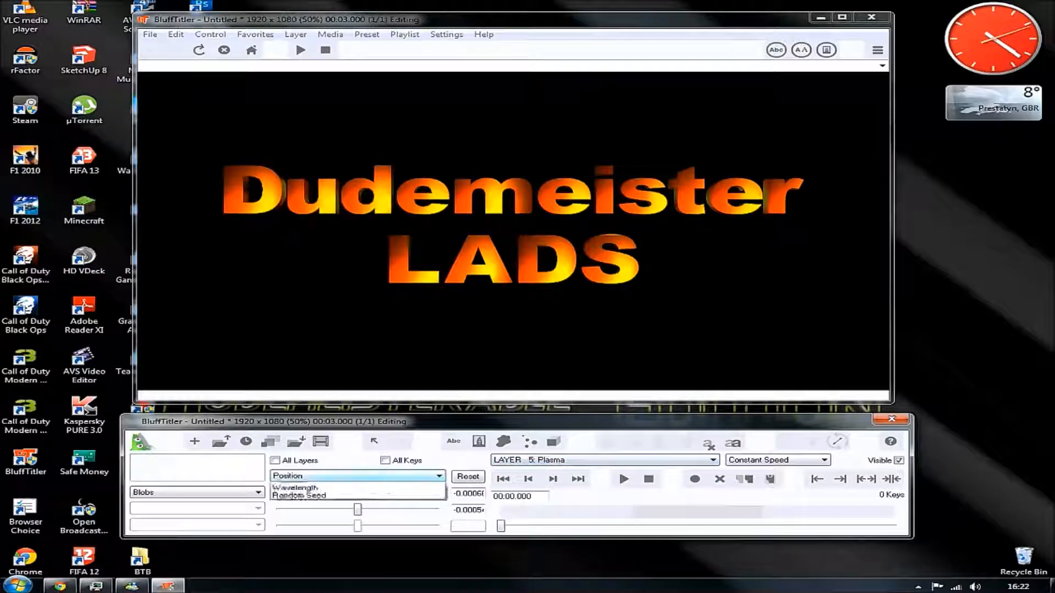
pyautogui.click(357, 476)
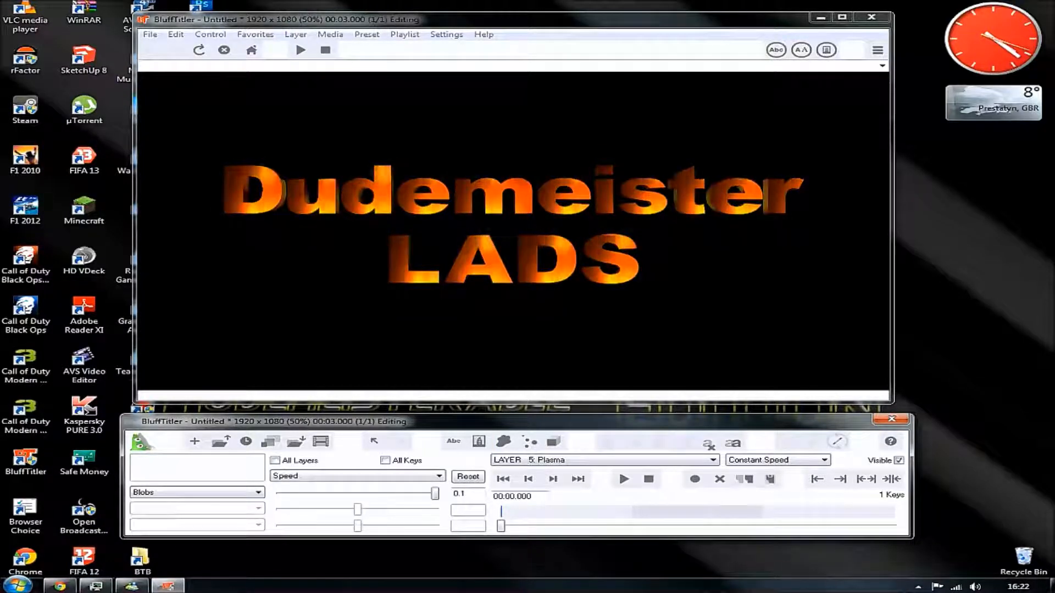
pyautogui.click(708, 441)
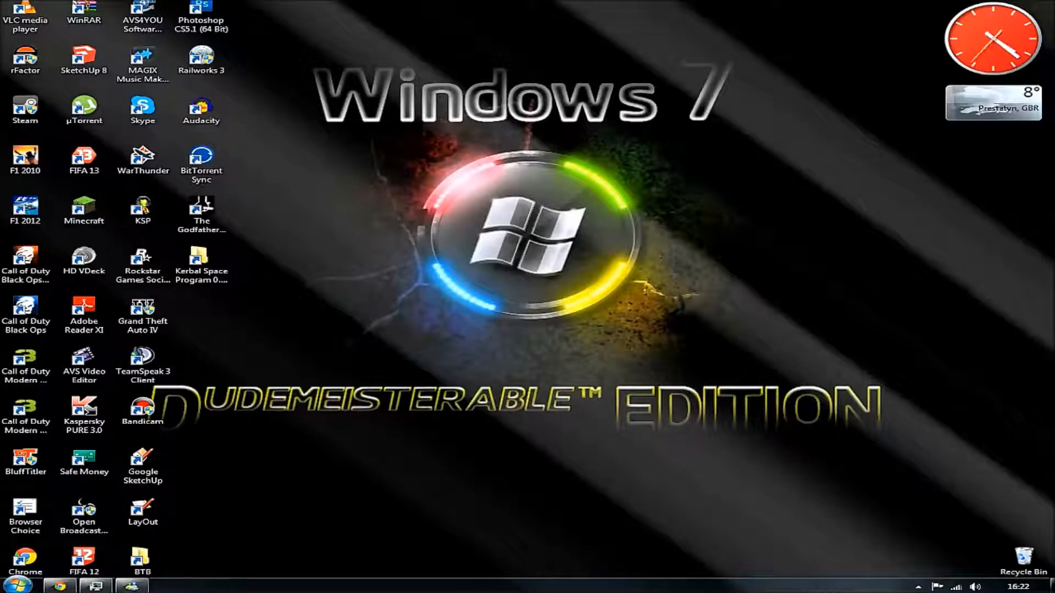
# Select the AVS Video Editor desktop icon after closing BluffTitler
pyautogui.click(83, 363)
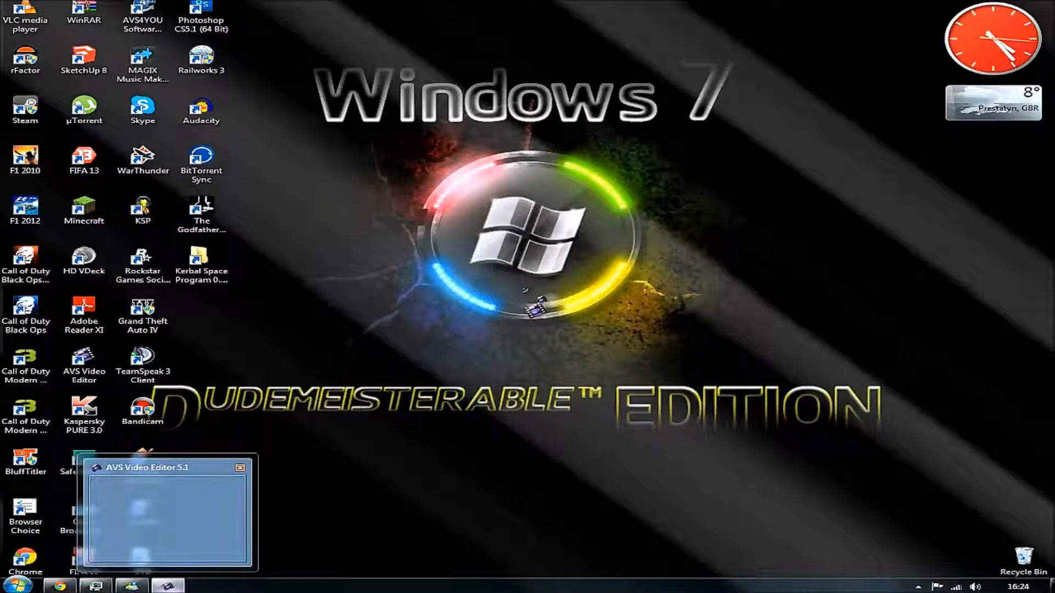
# Close the AVS Video Editor startup window and right-click its desktop icon
pyautogui.click(240, 467)
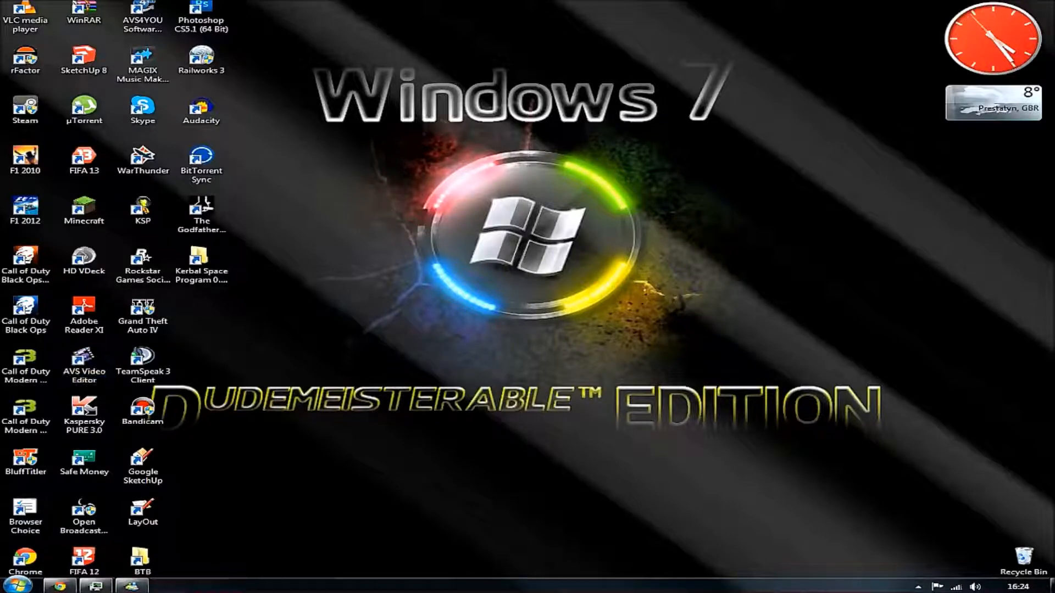
pyautogui.rightClick(84, 363)
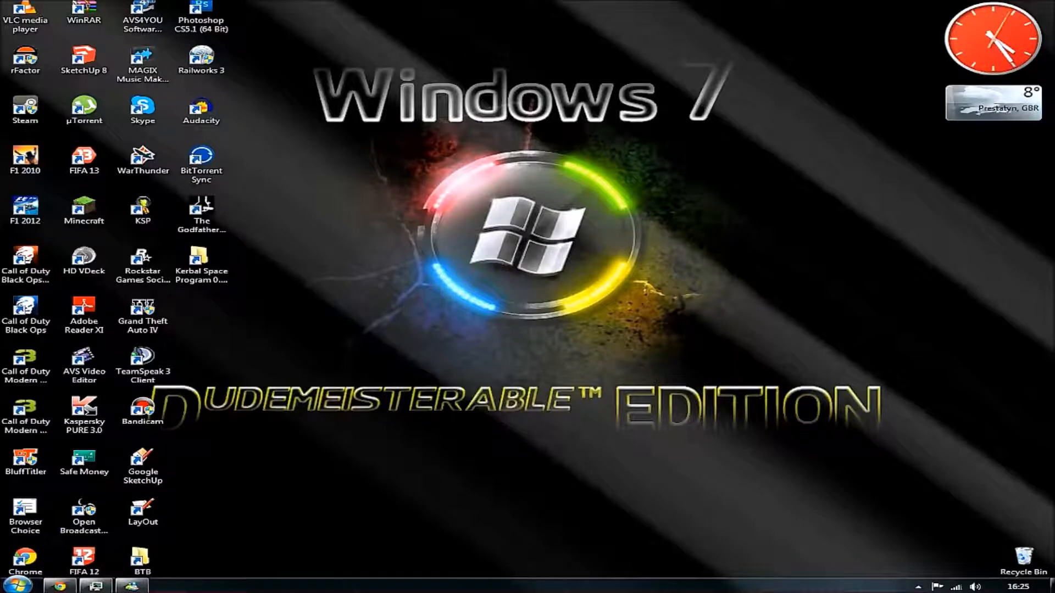
# Launch AVS Video Editor full-screen on its 'Select source for a new project' page
pyautogui.doubleClick(83, 363)
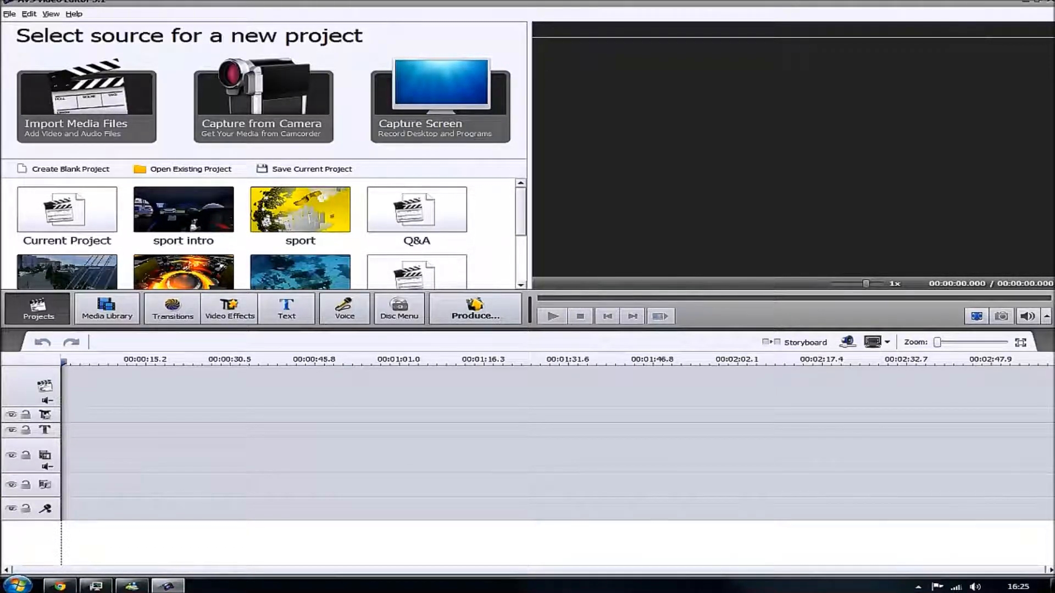
pyautogui.scroll(3)
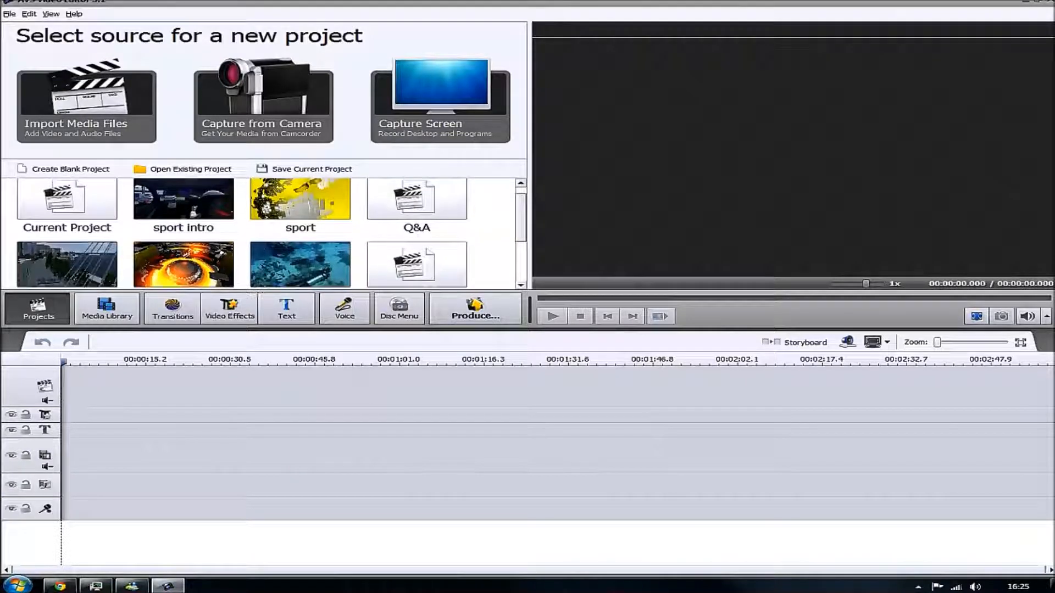
pyautogui.scroll(-3)
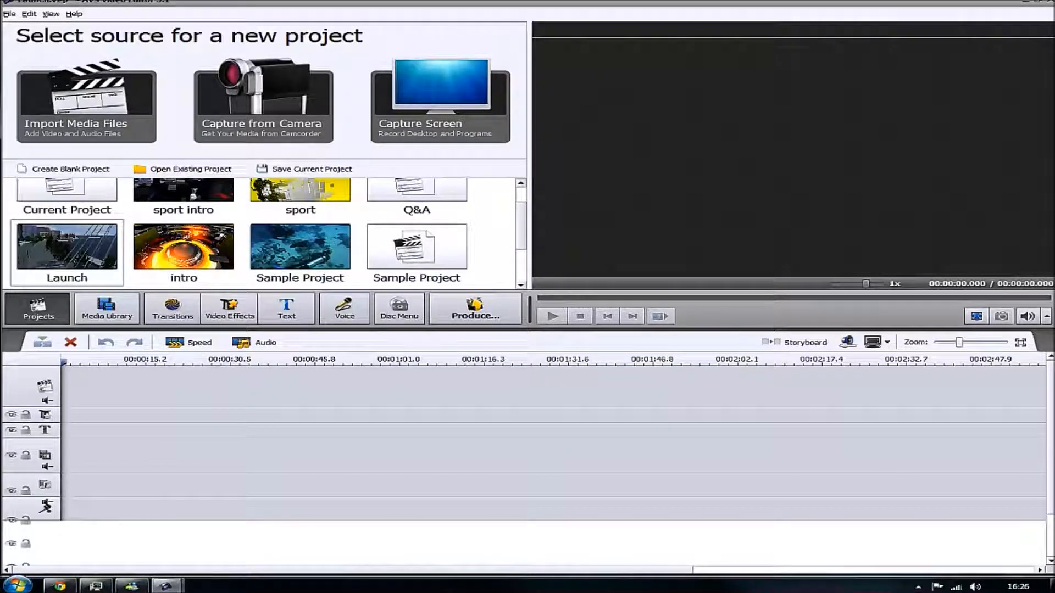
# Open the Launch project from its thumbnail in AVS Video Editor
pyautogui.click(107, 308)
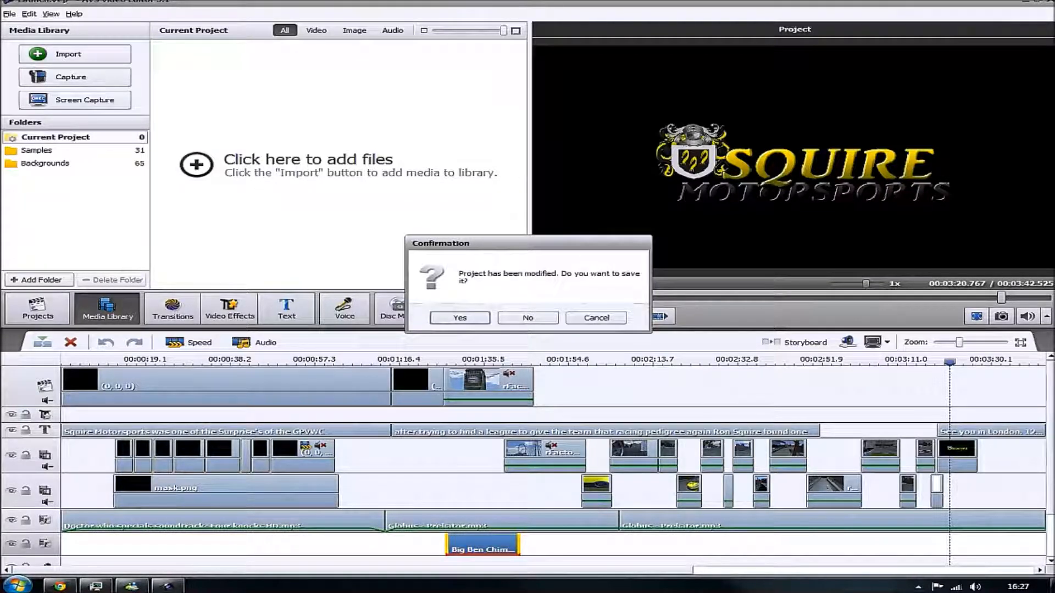
# Decline saving the Launch project and exit AVS Video Editor
pyautogui.click(527, 317)
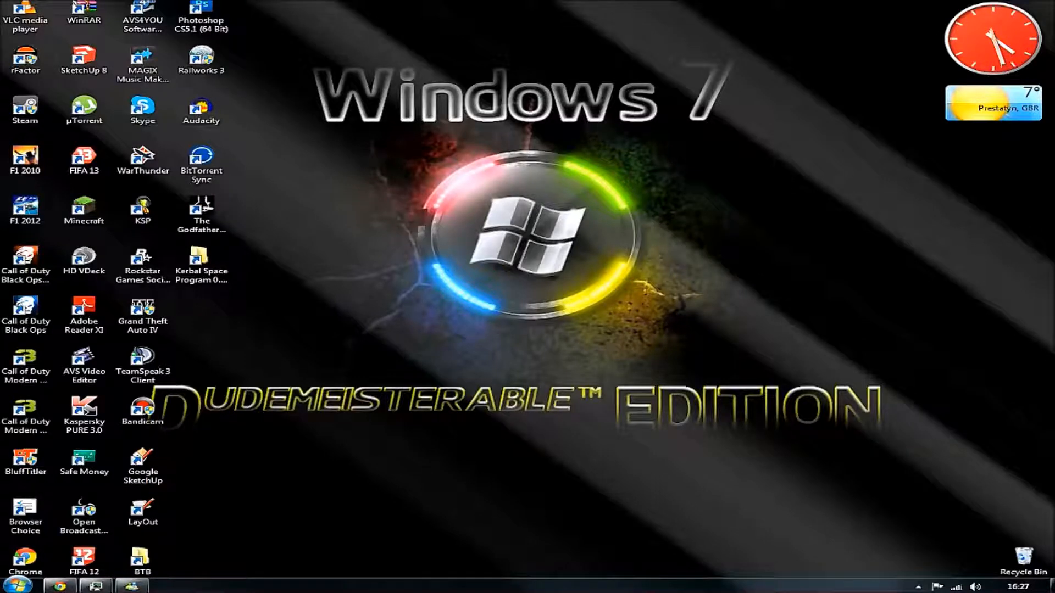
pyautogui.click(13, 584)
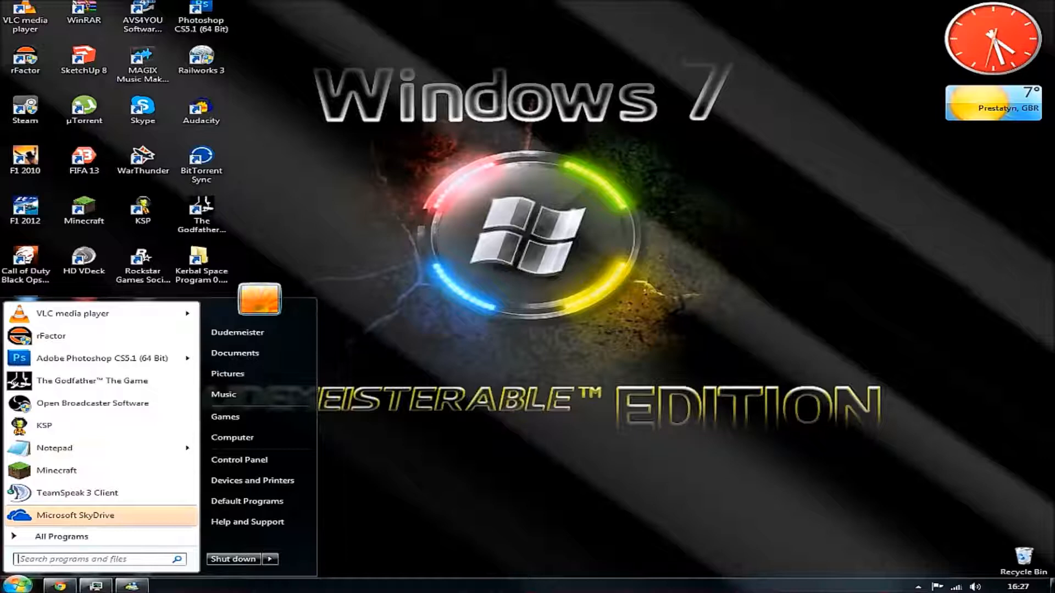
pyautogui.click(61, 536)
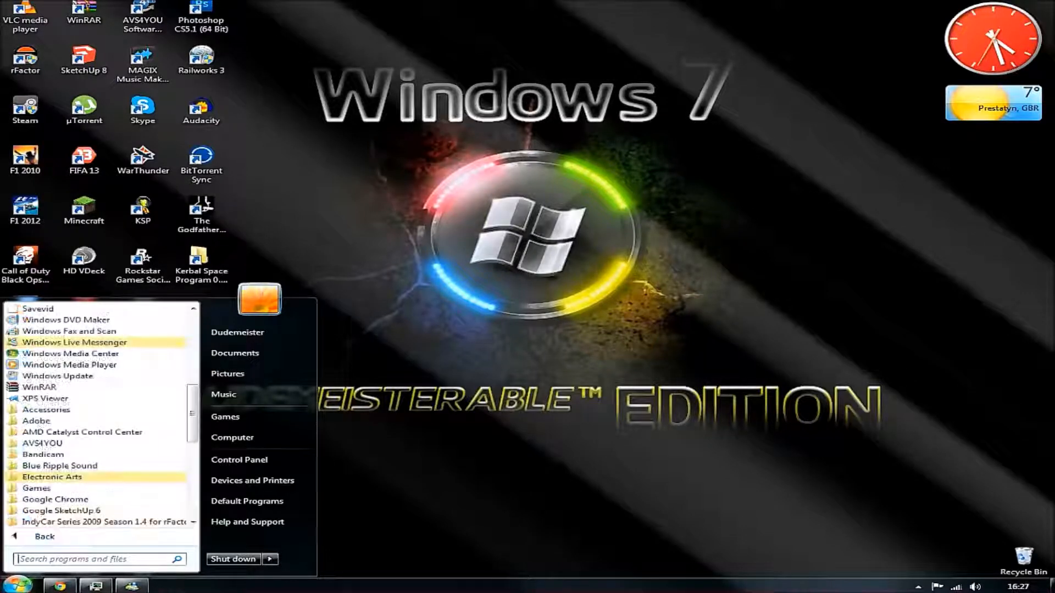
pyautogui.moveTo(71, 354)
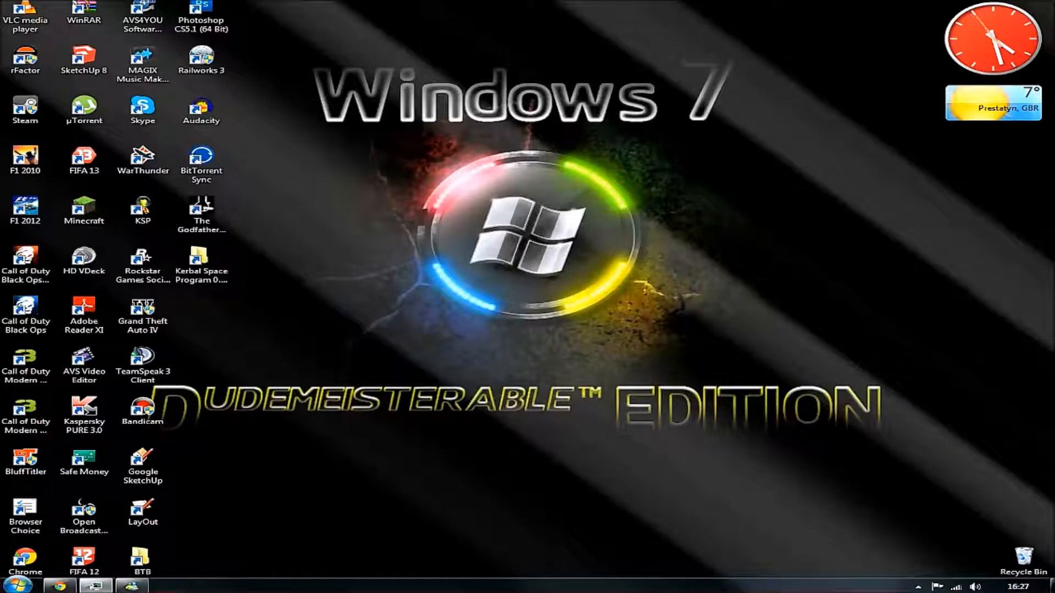
pyautogui.click(83, 364)
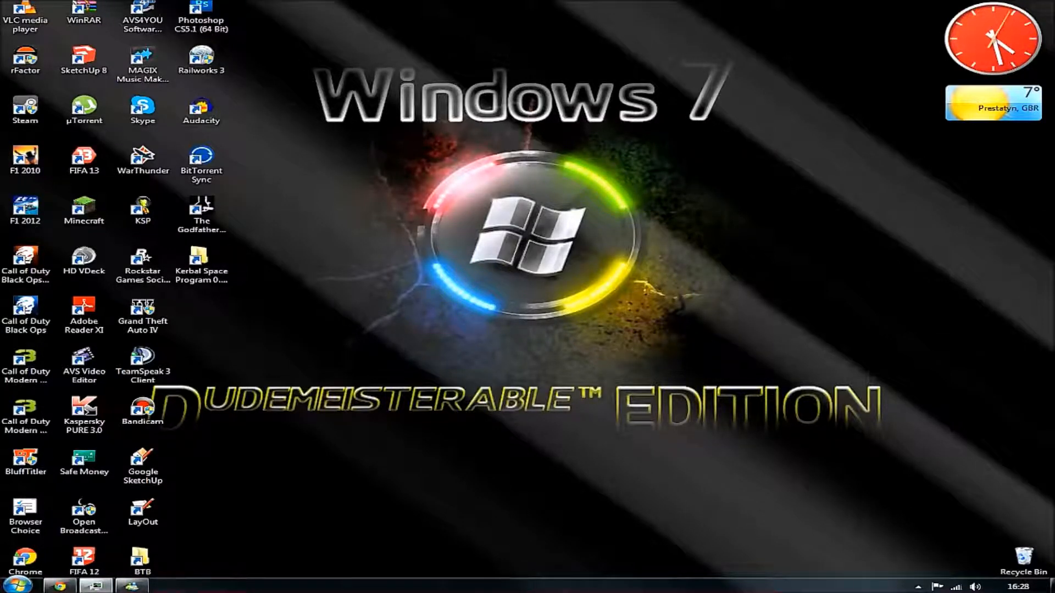
# Start Windows Live Movie Maker from its desktop shortcut
pyautogui.click(201, 262)
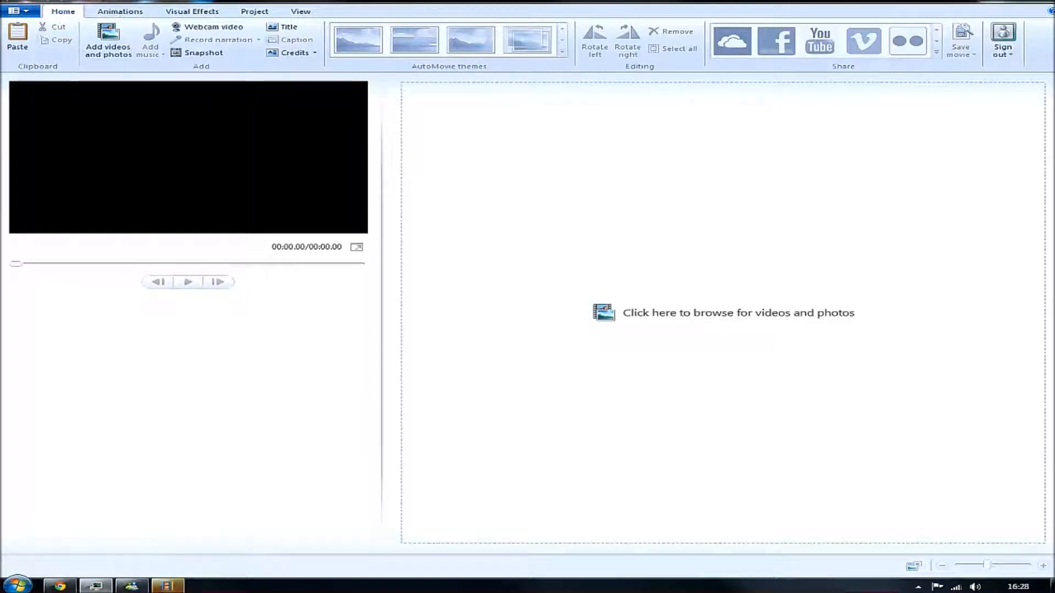
pyautogui.moveTo(108, 40)
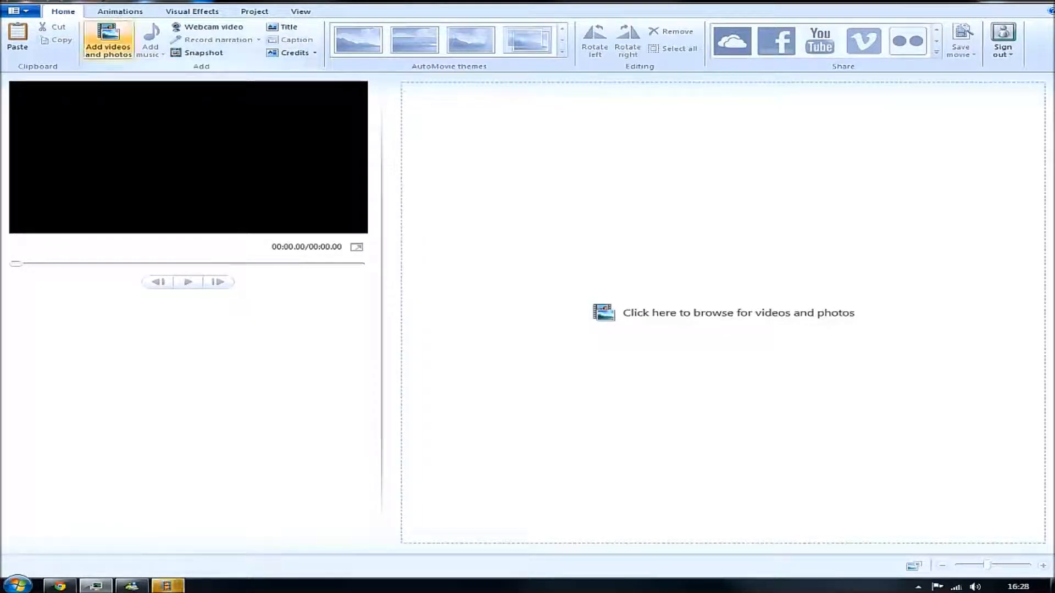
# Open 'Add videos and photos' to browse the AVS Output folder's AVI clips
pyautogui.click(15, 11)
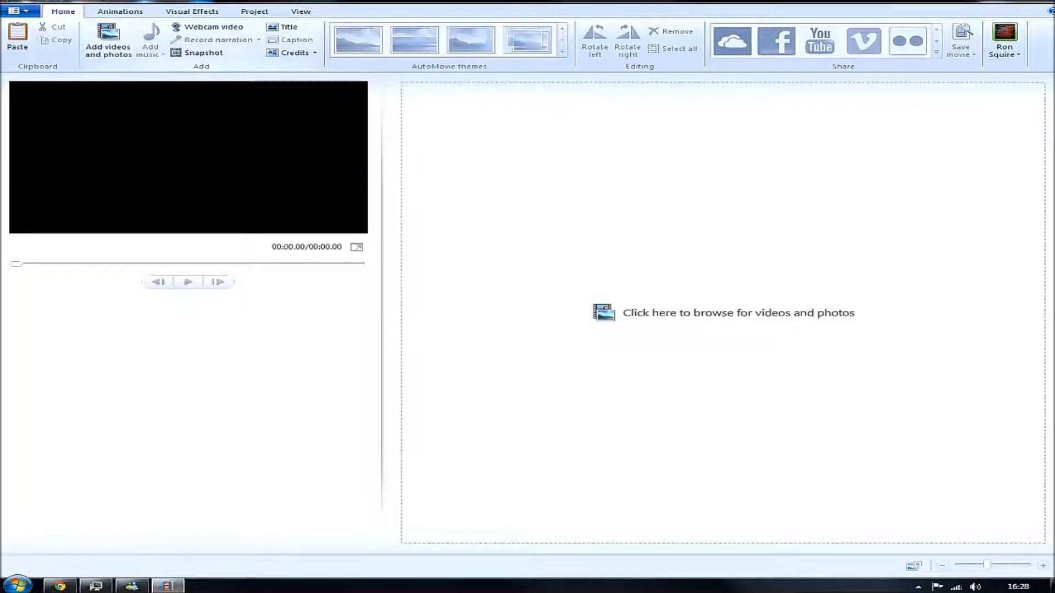
pyautogui.click(107, 42)
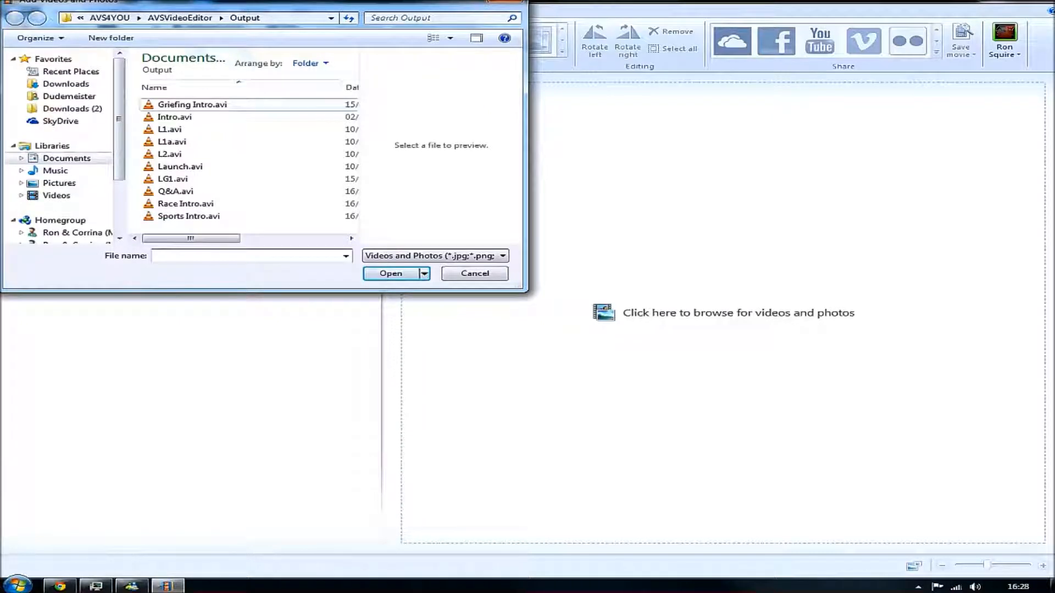
# Add Launch.avi from the Output folder to the storyboard
pyautogui.scroll(-3)
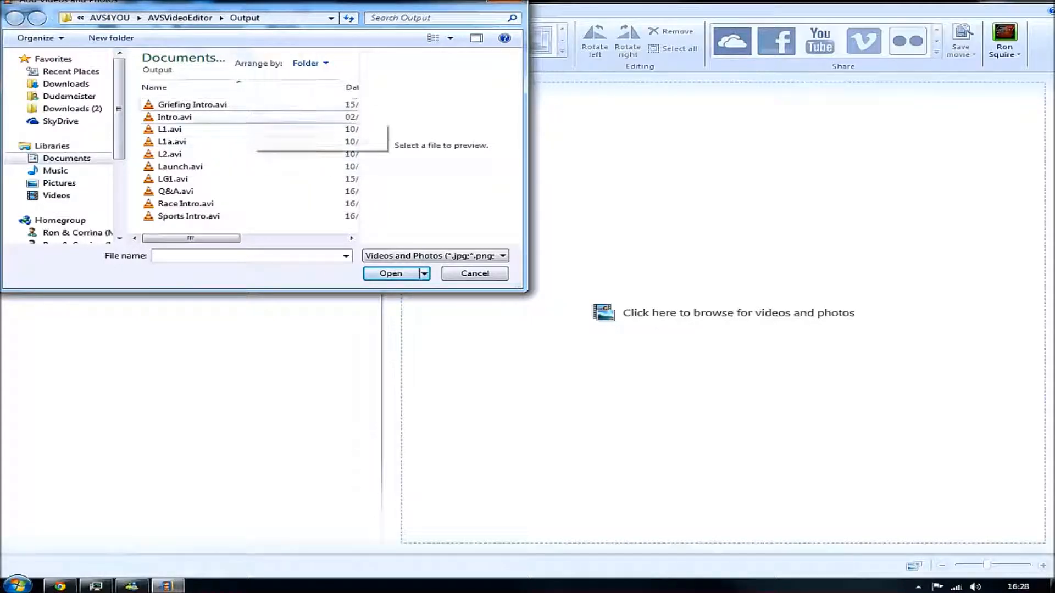
pyautogui.moveTo(174, 117)
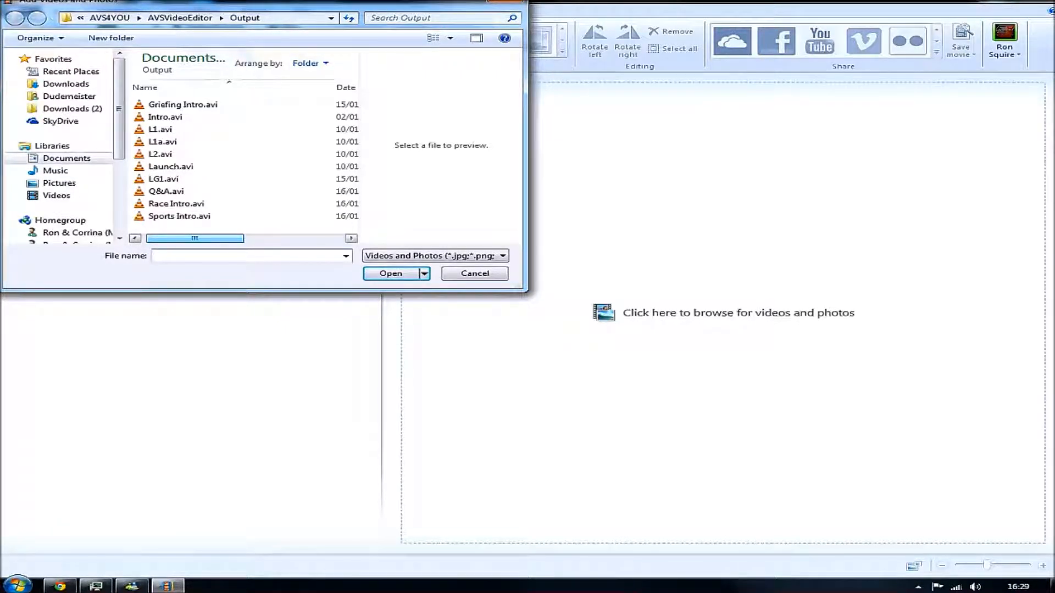
pyautogui.hscroll(3)
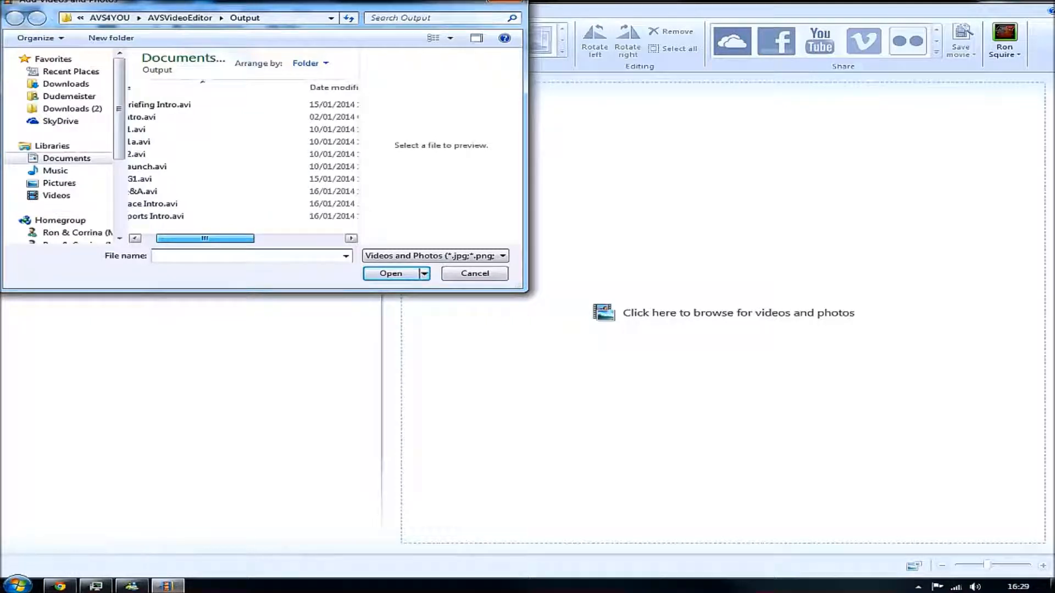
pyautogui.click(179, 166)
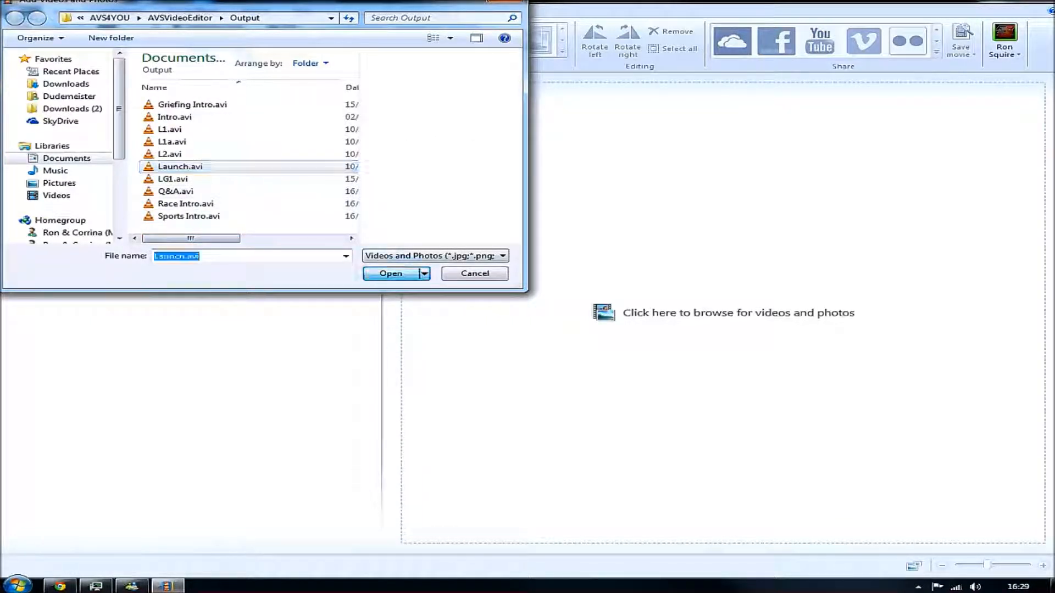
pyautogui.click(390, 273)
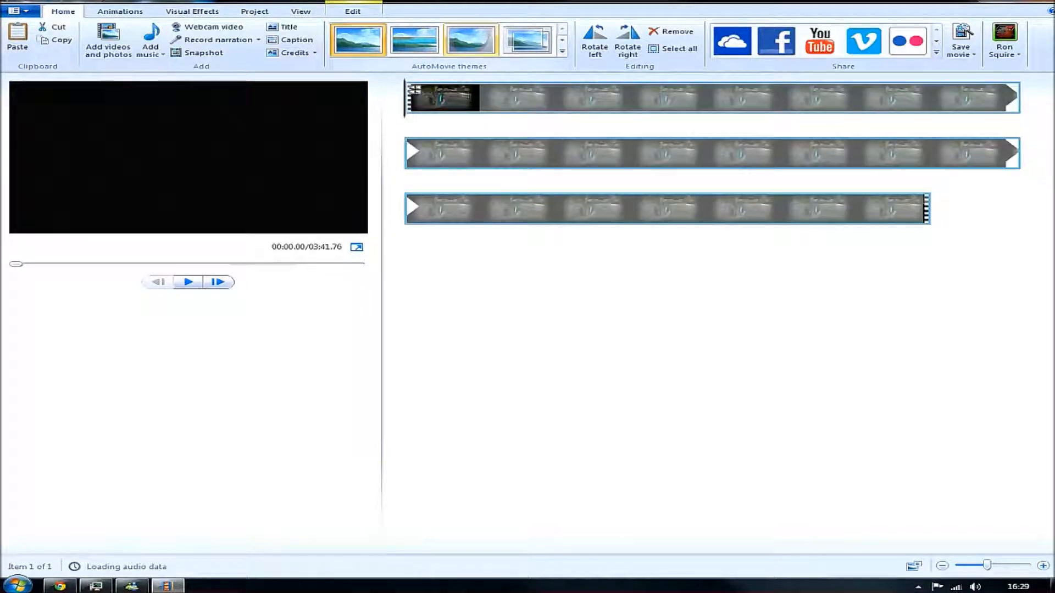
# Play the movie preview, then request YouTube publishing to see resolution options
pyautogui.click(187, 282)
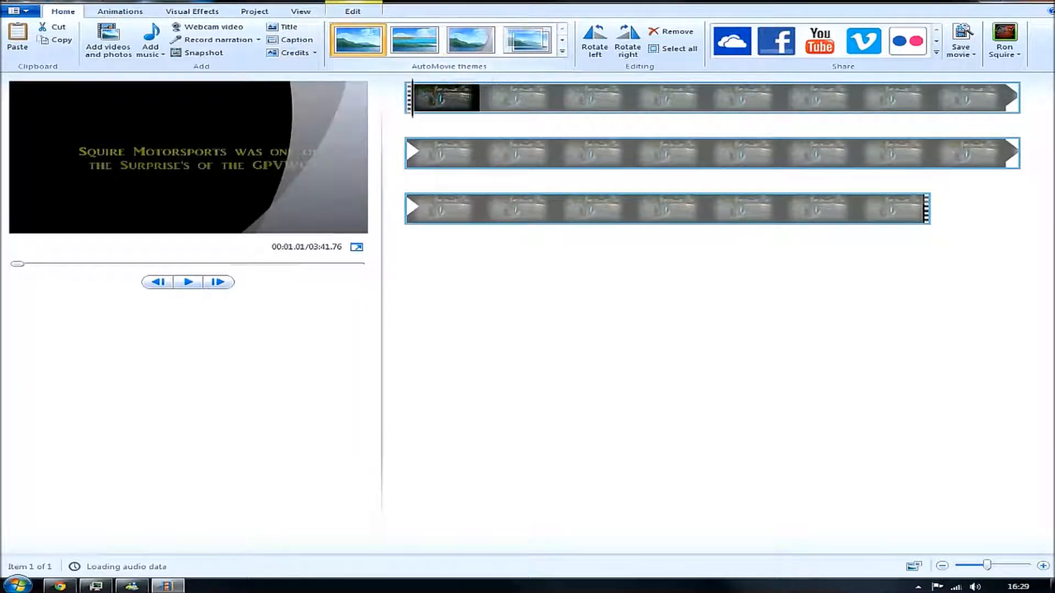
pyautogui.click(158, 282)
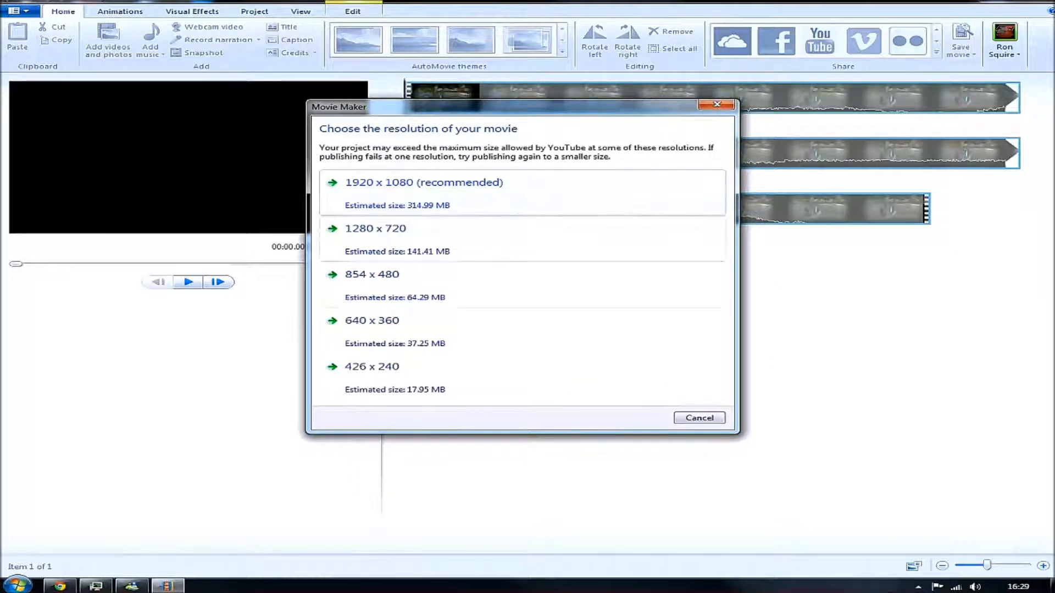
# Cancel the YouTube resolution choice and close My Movie without saving
pyautogui.click(699, 418)
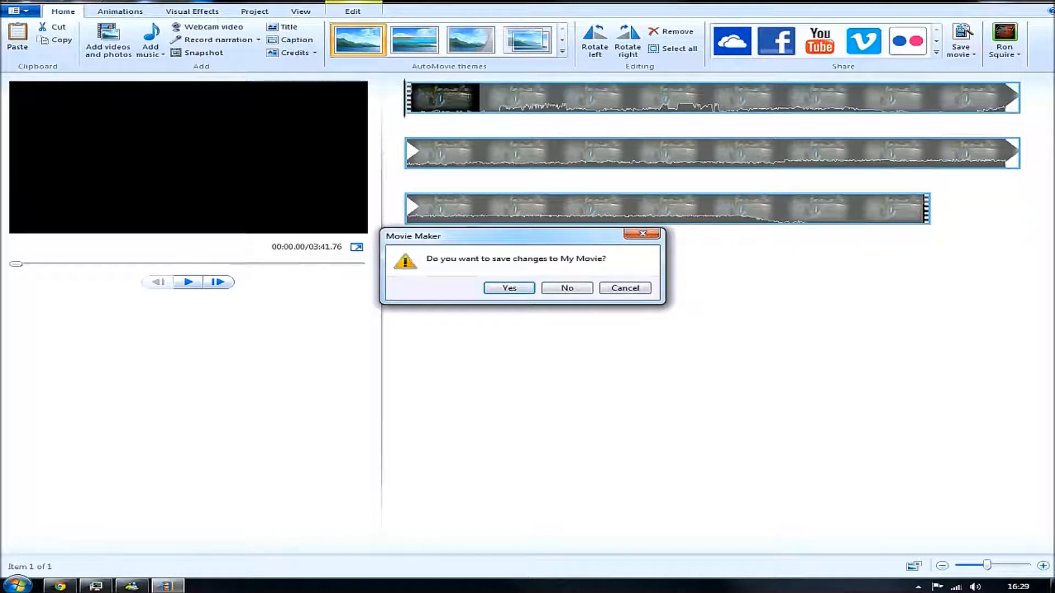
pyautogui.click(567, 288)
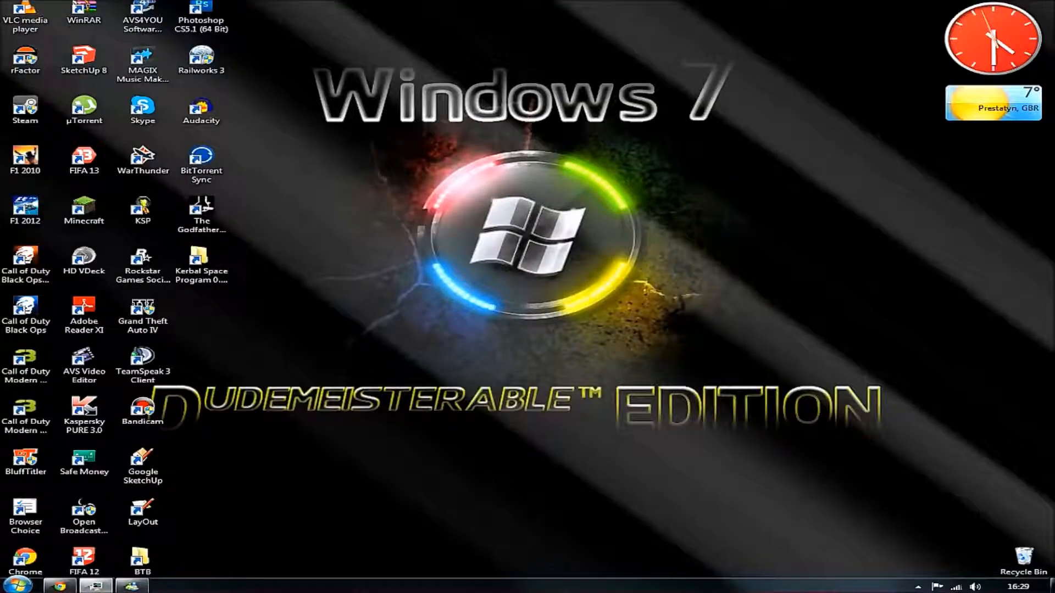